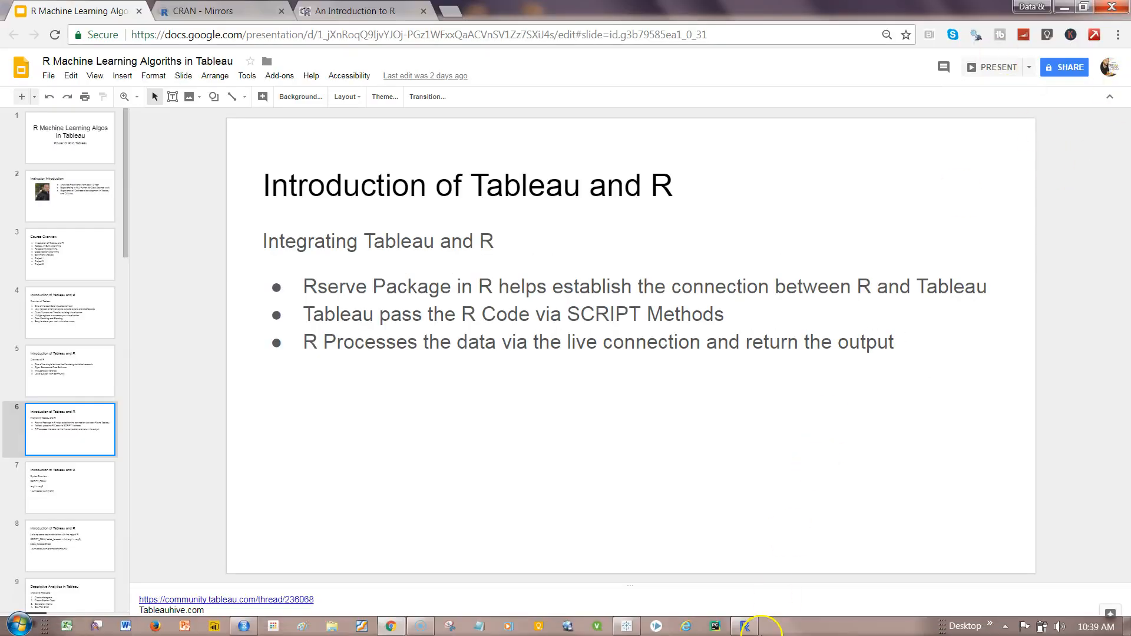
- Bring the RGui console to the front and start typing a command to load Rserve
click(744, 626)
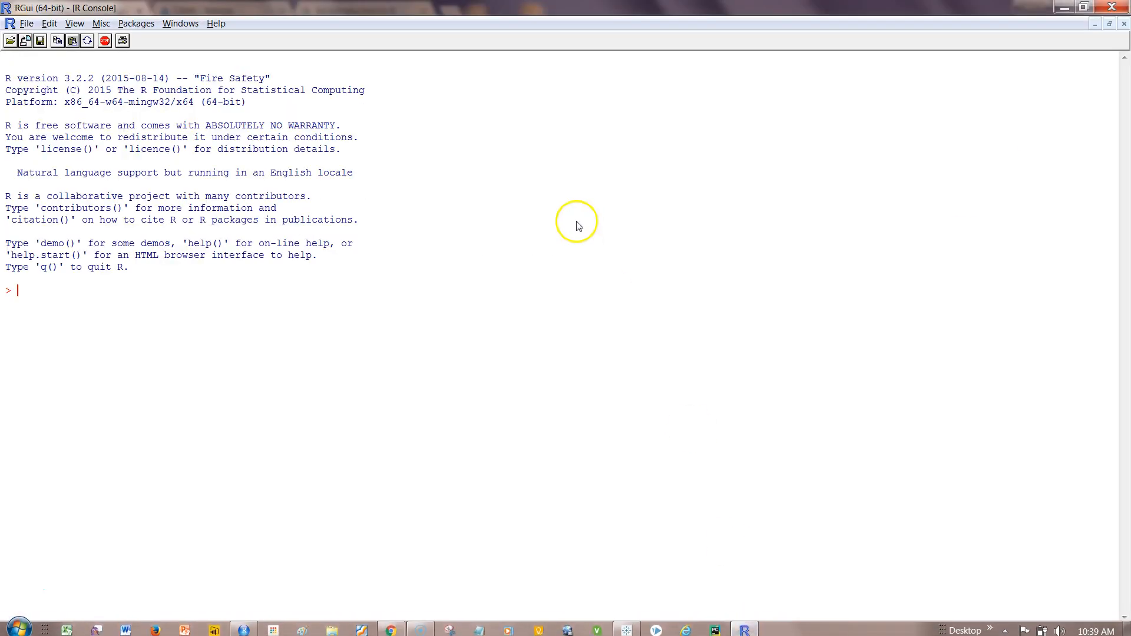
mouse_move(109, 327)
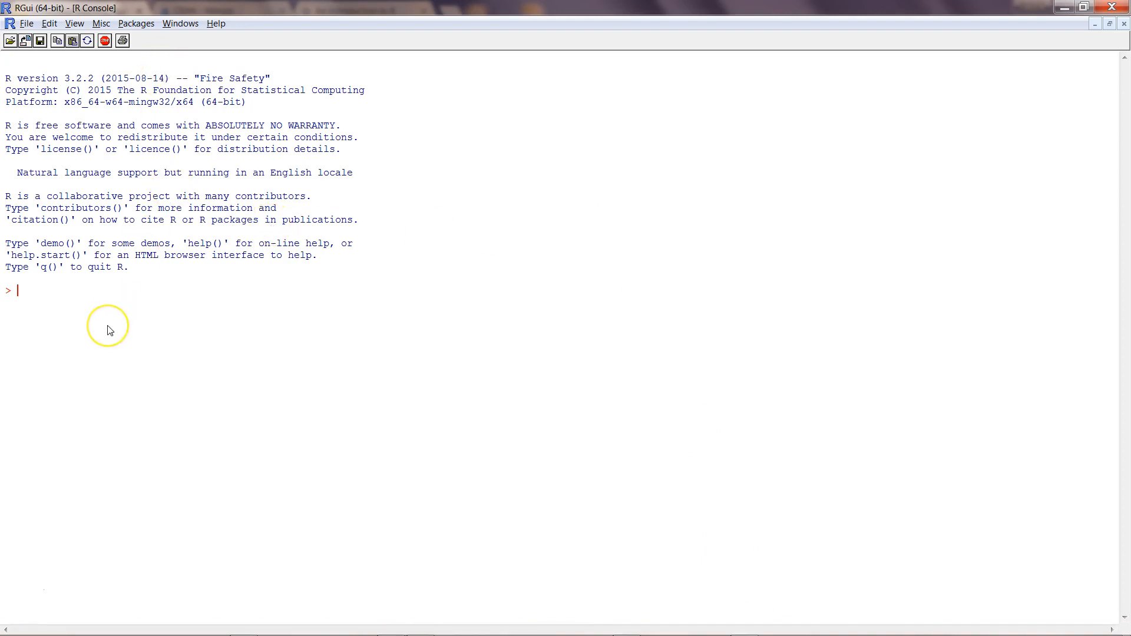
text(libar)
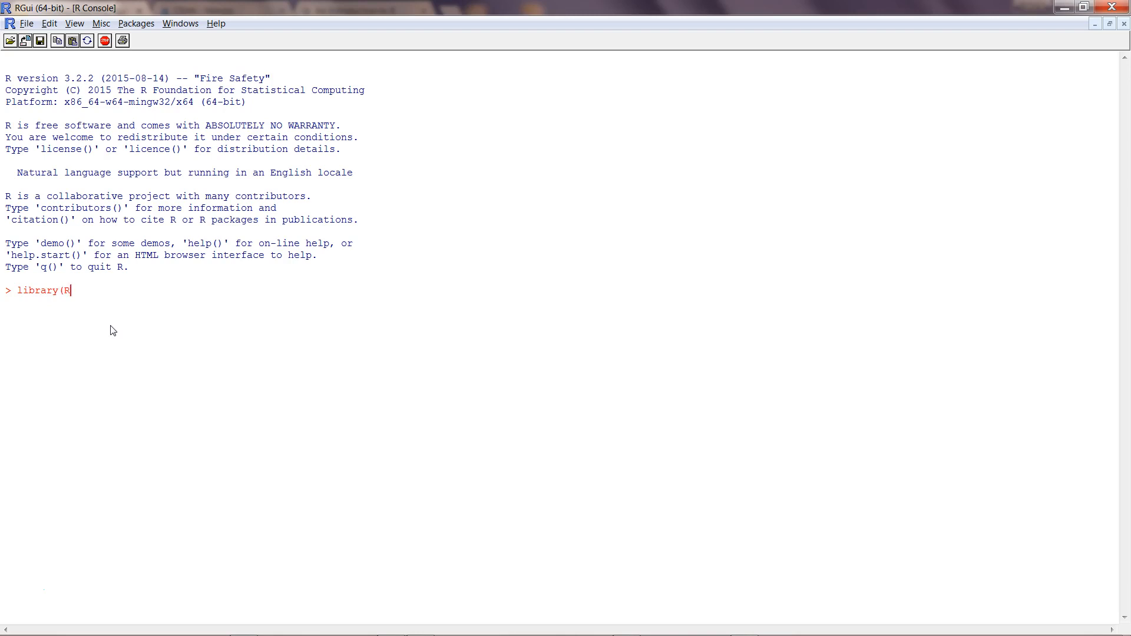
text(serve)
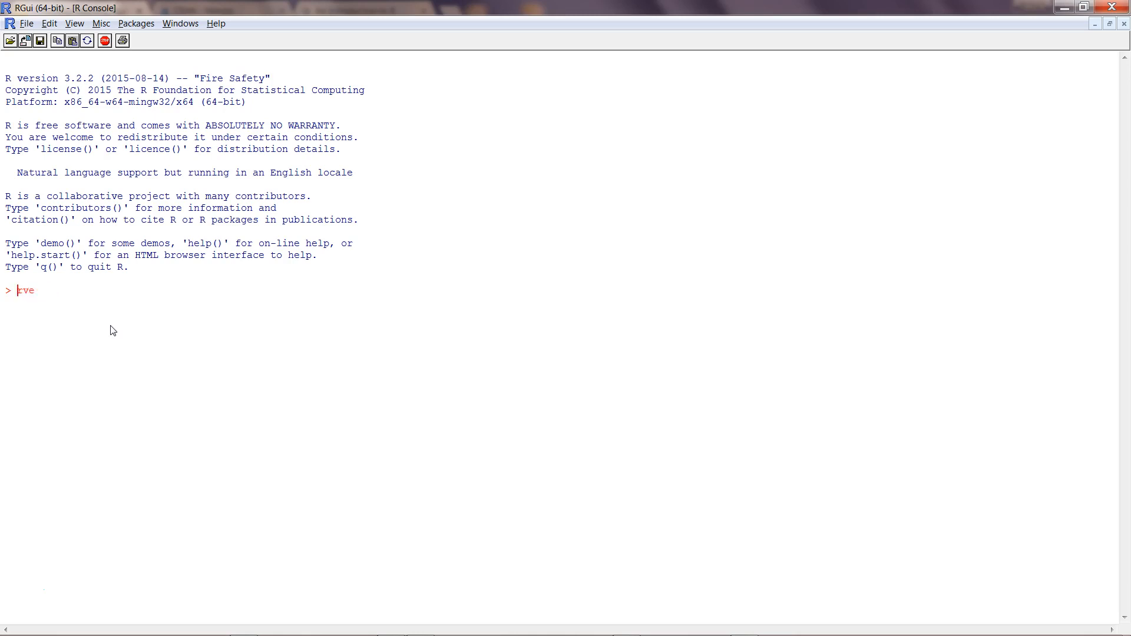
- Load the Rserve package from the Packages > Load package list
click(137, 24)
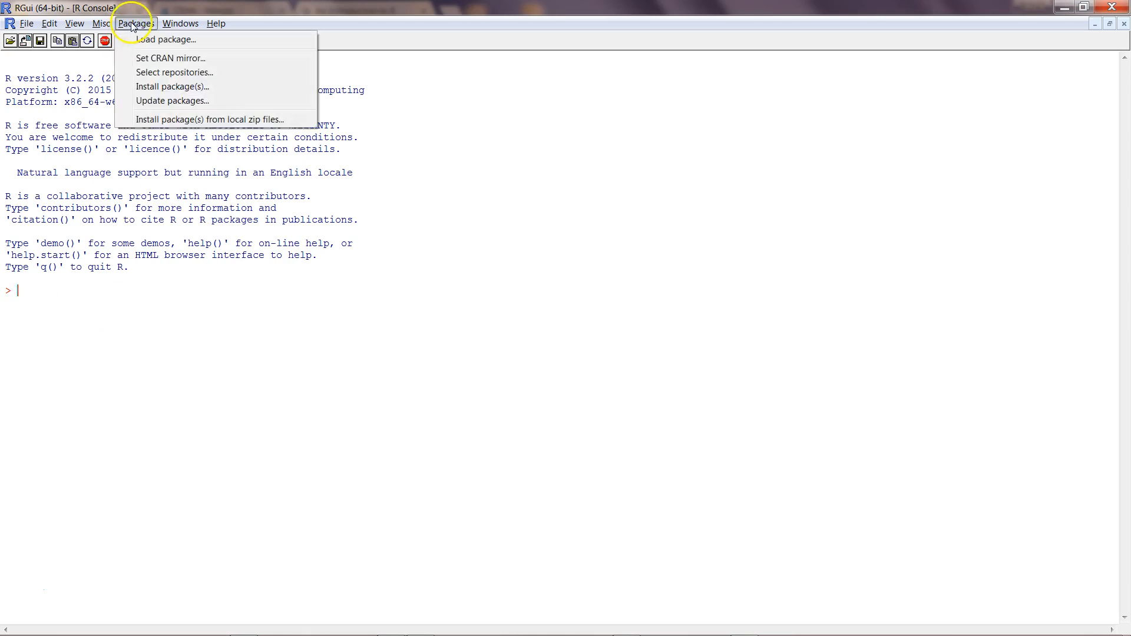
click(171, 40)
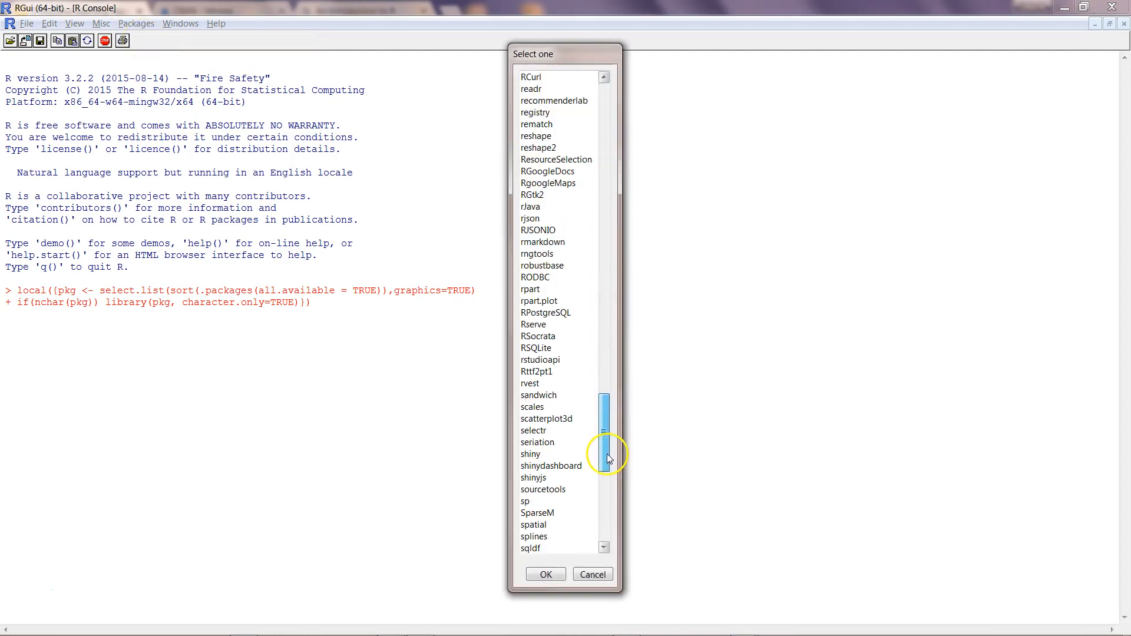
scroll(down, 3)
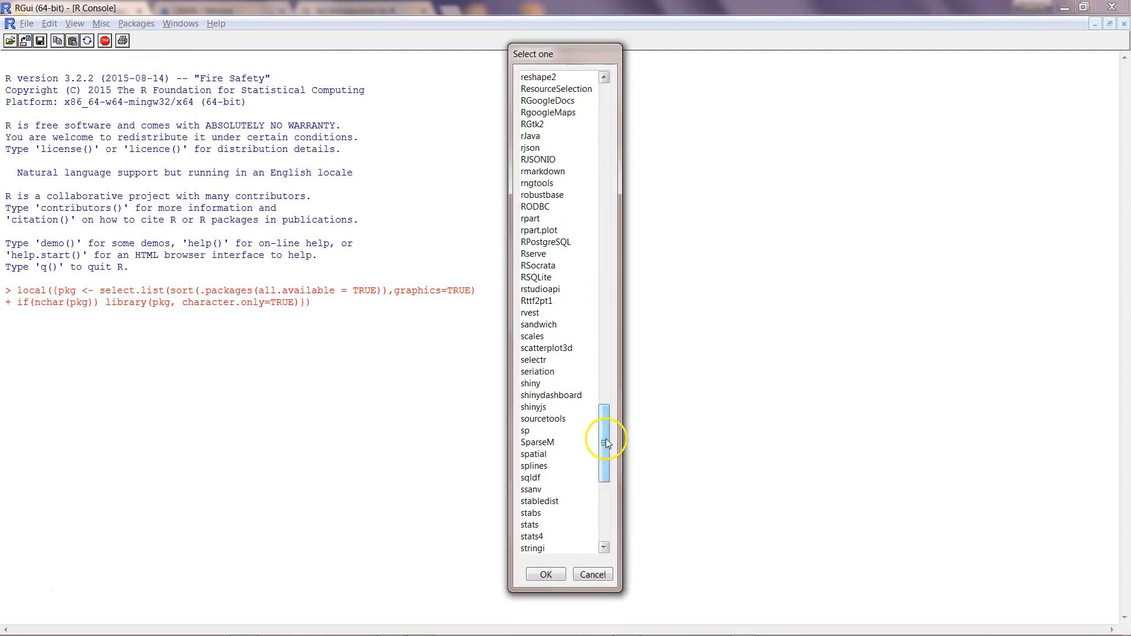
click(534, 254)
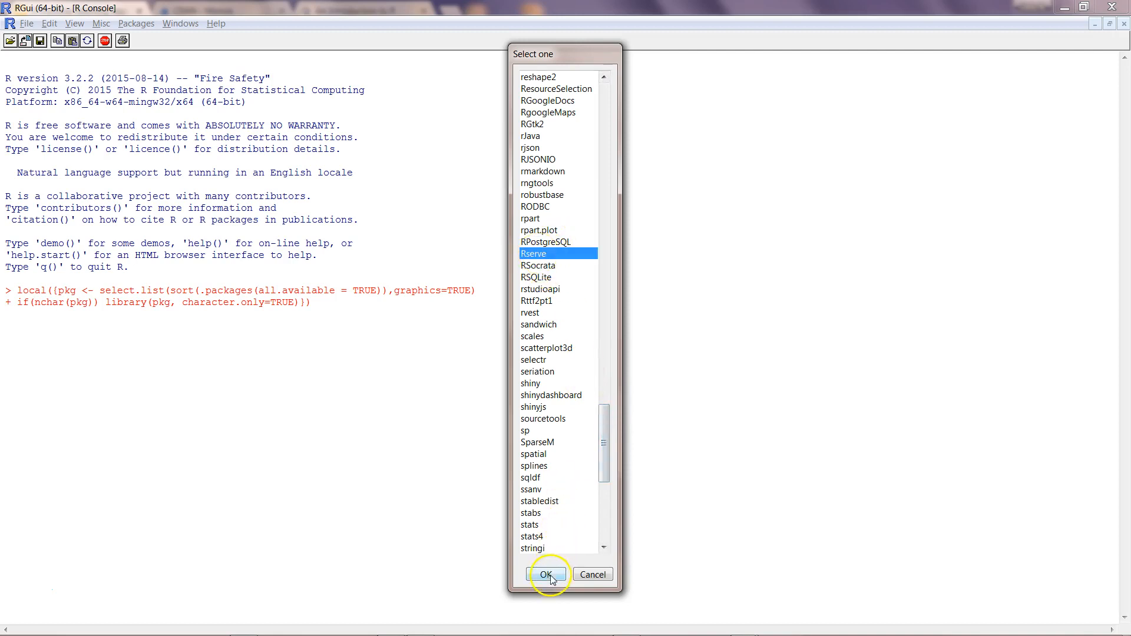
click(548, 574)
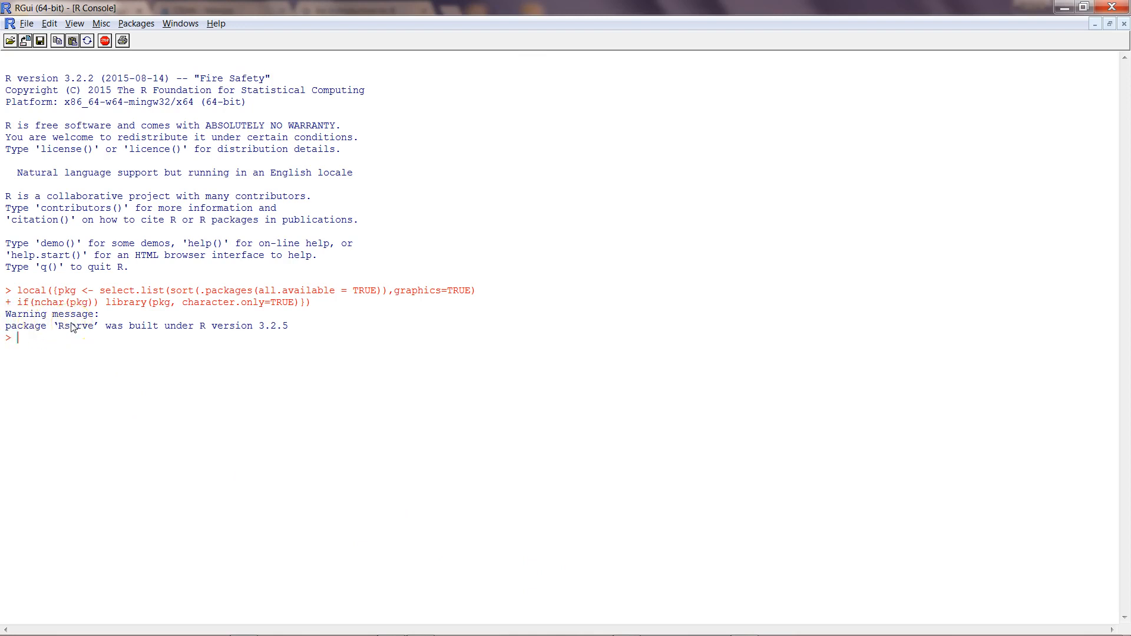
mouse_move(247, 337)
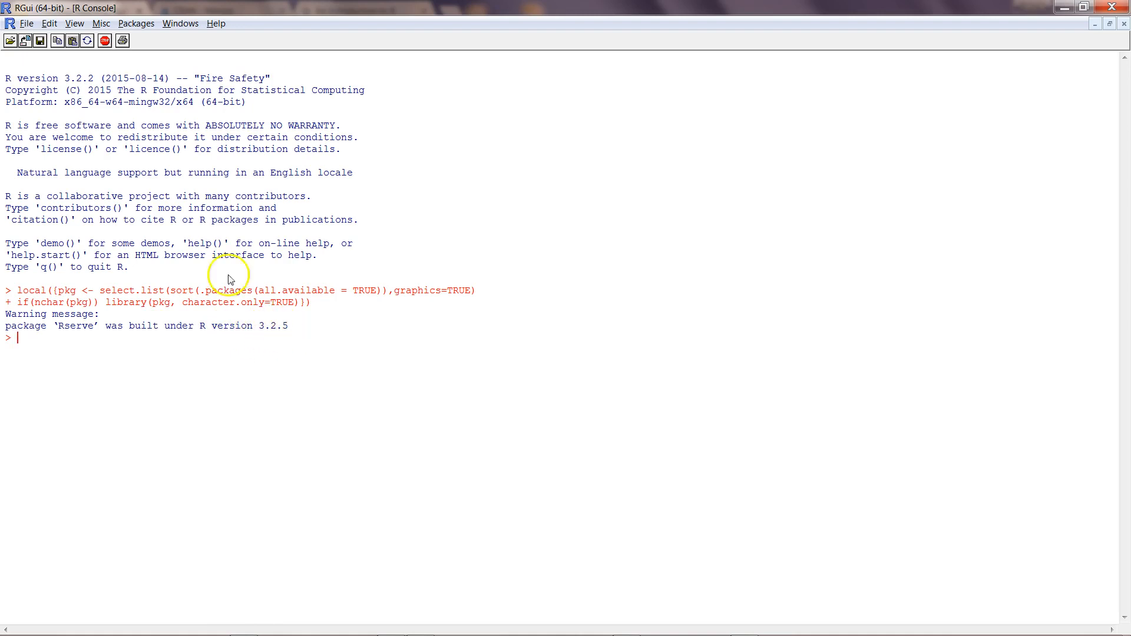
- Start the Rserve server by running Rserve() in the R console
double_click(72, 77)
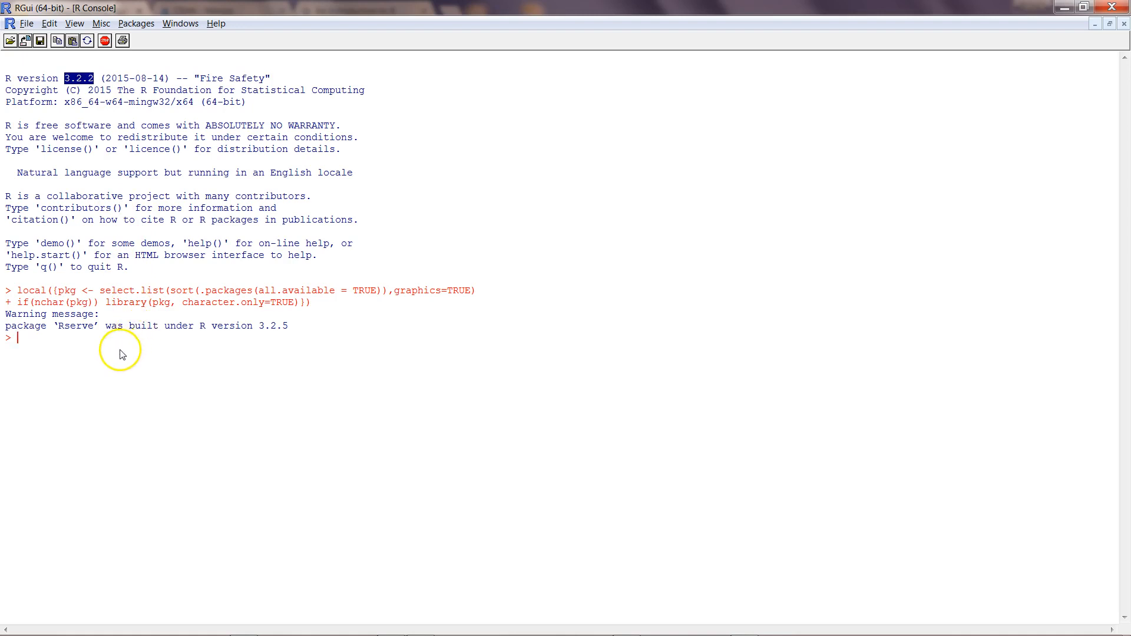
text(Rserve)
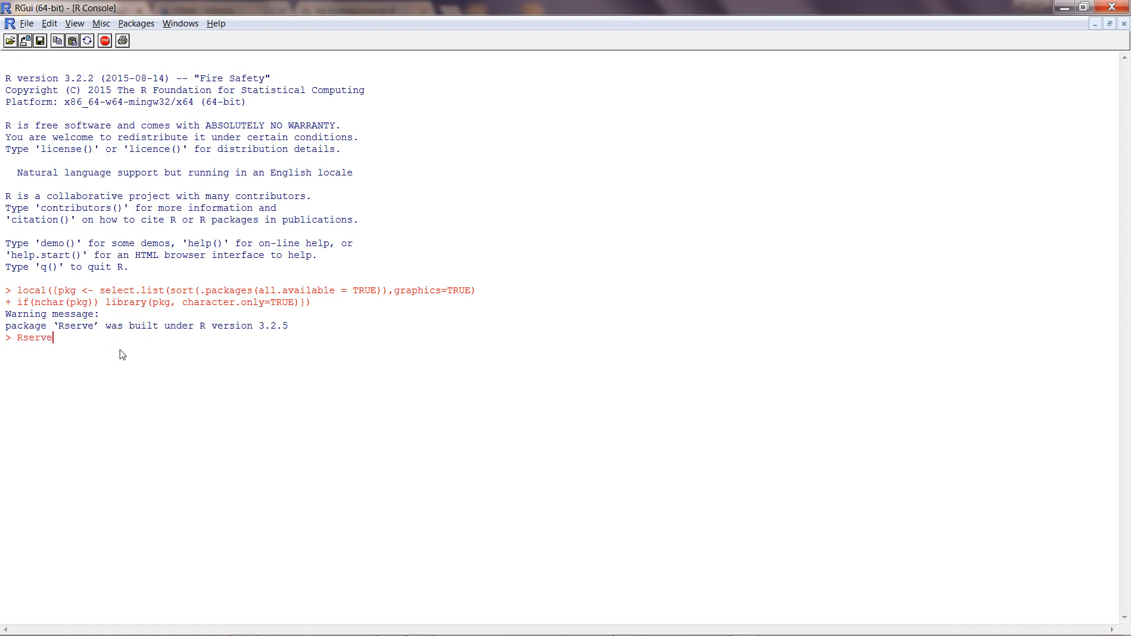
text(())
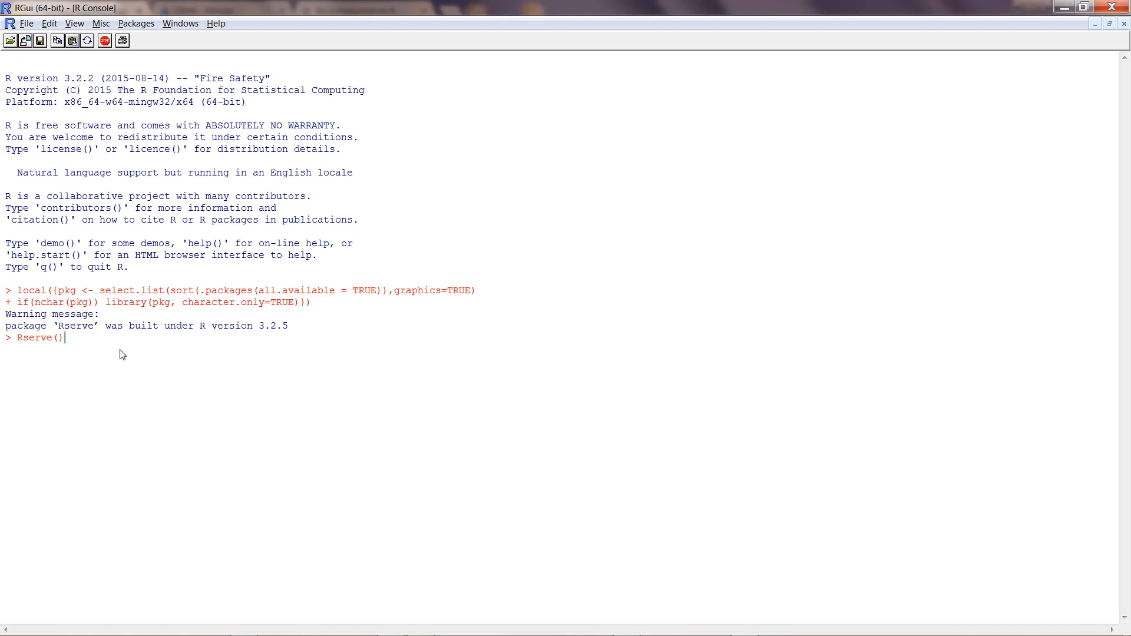
key(Return)
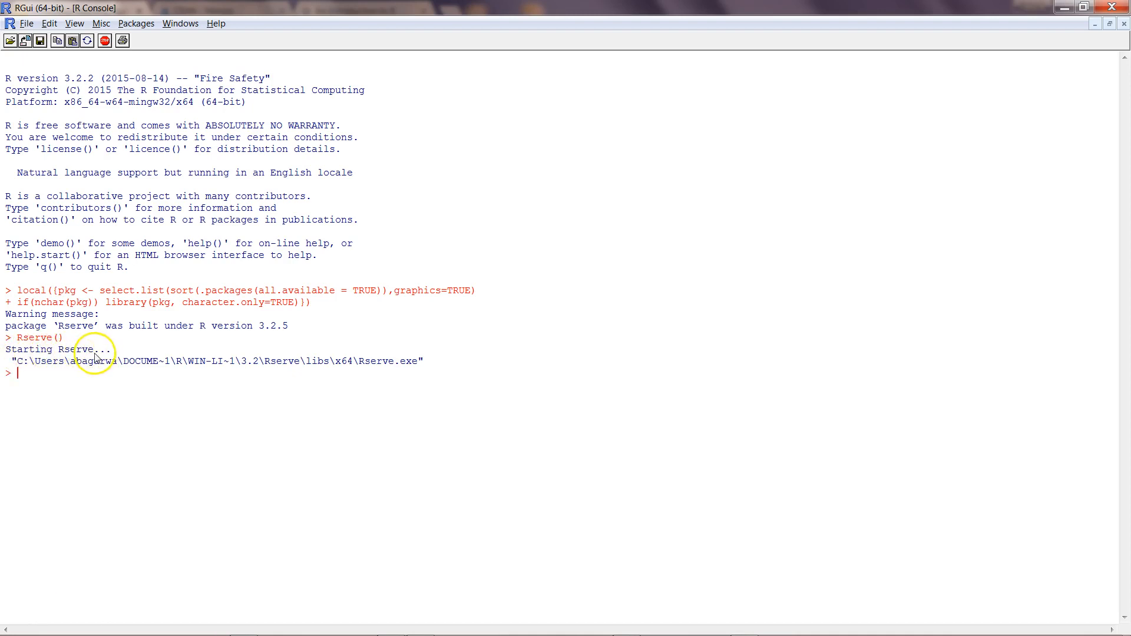
mouse_move(415, 367)
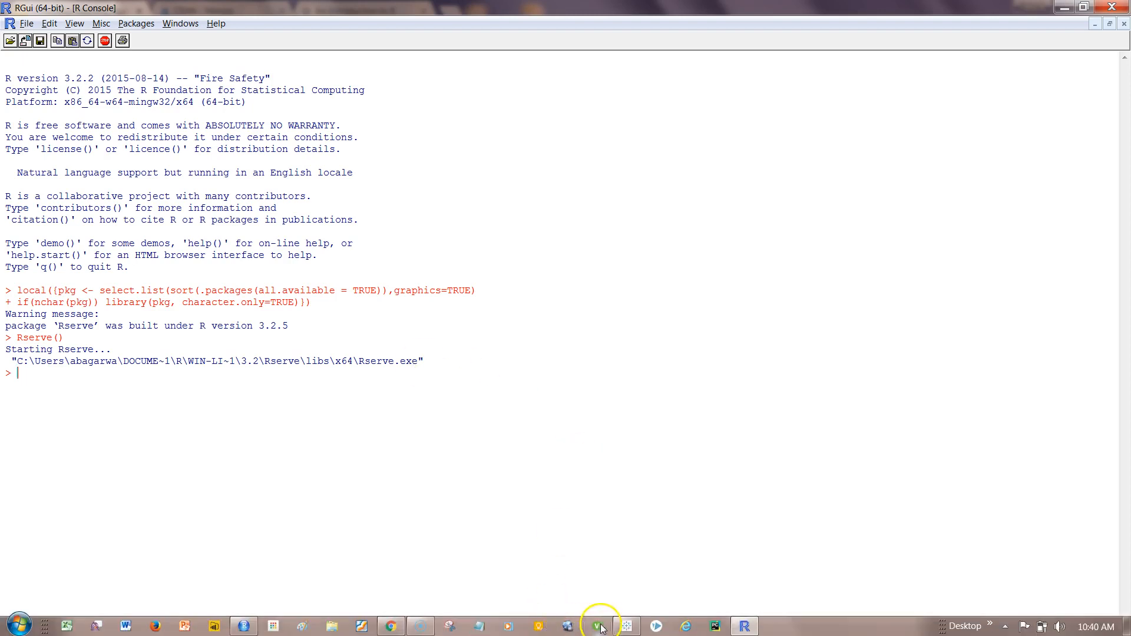
- Close the Superstore workbook without saving and relaunch Tableau to its start page
click(598, 626)
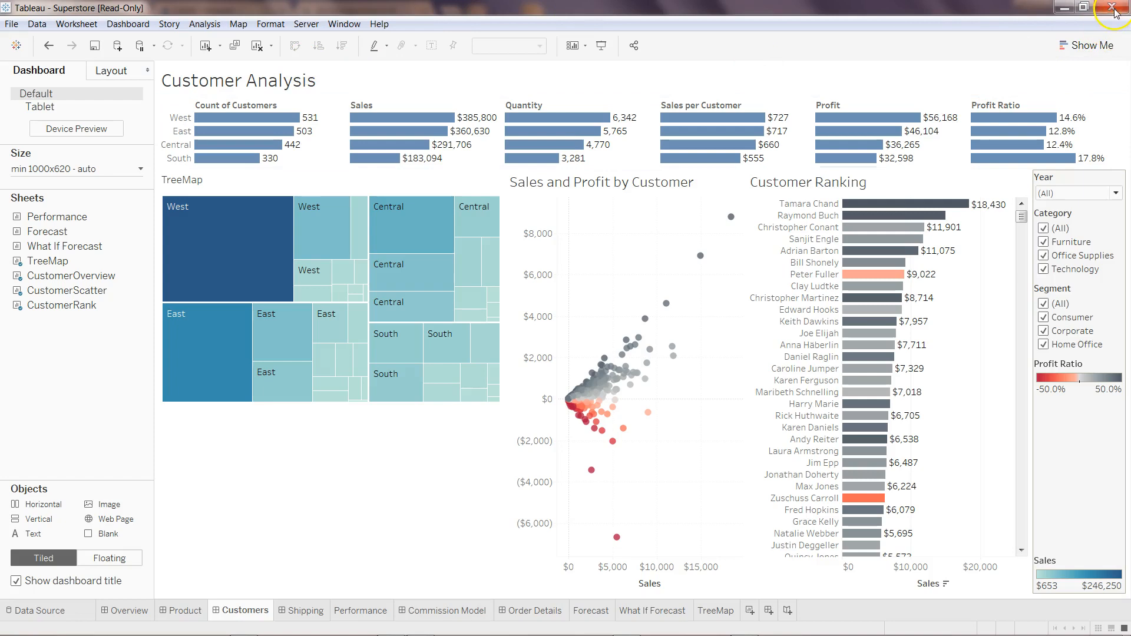
click(1109, 6)
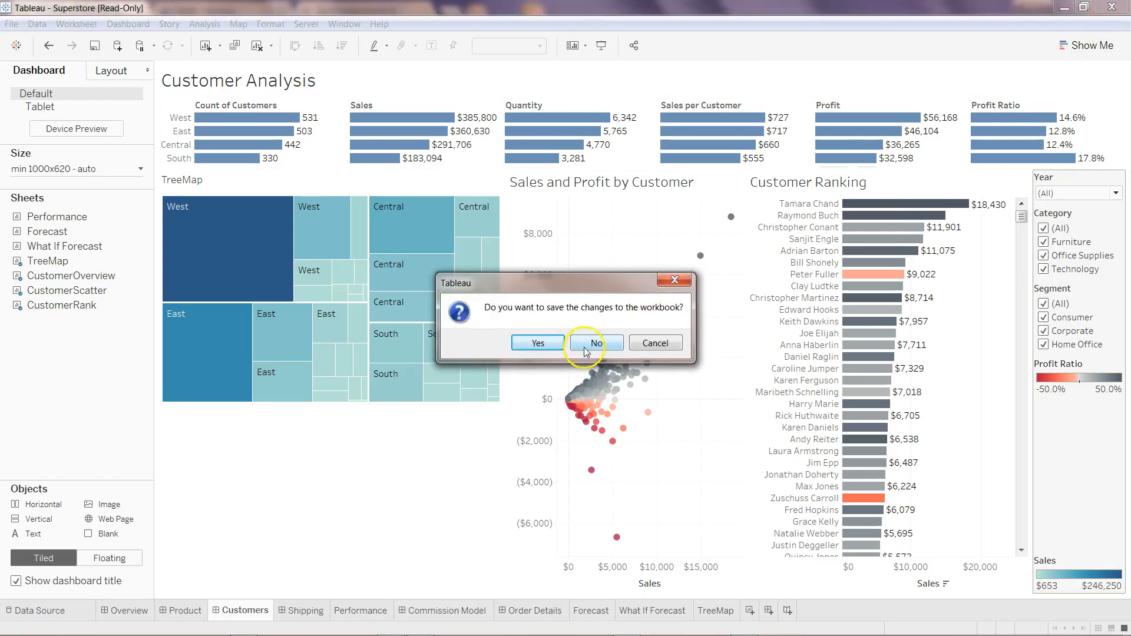
click(596, 343)
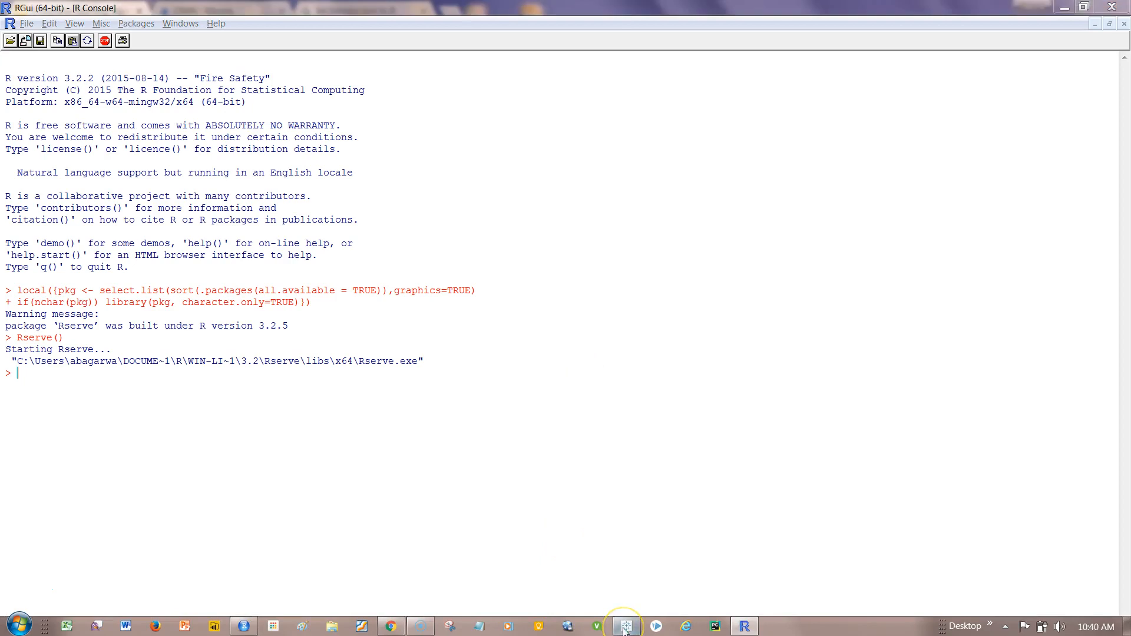
click(624, 626)
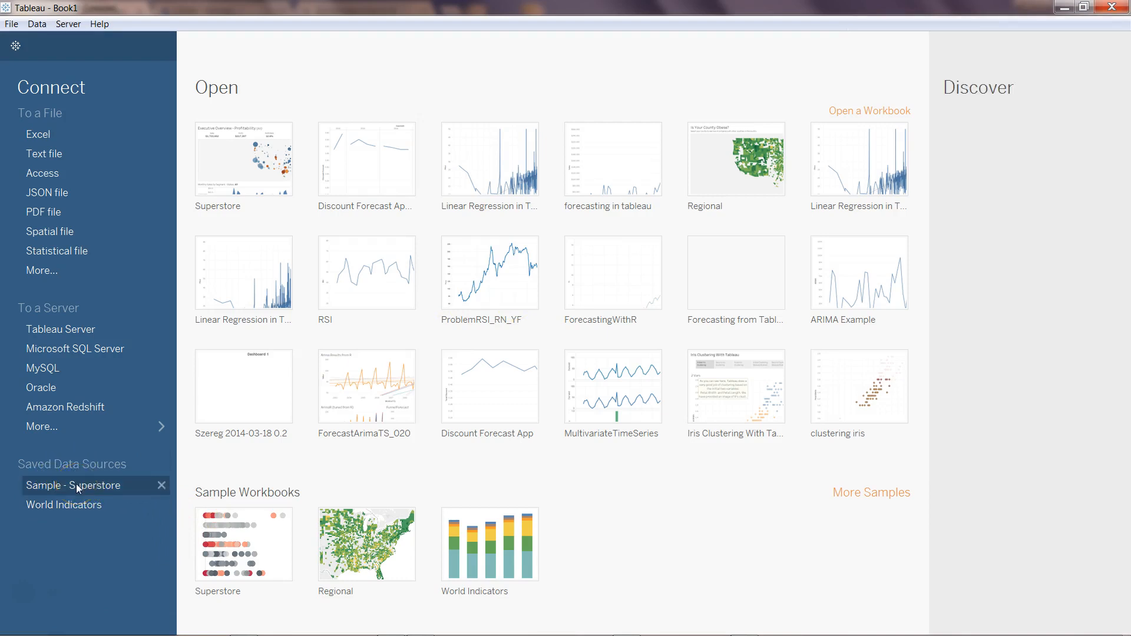
- Open a sheet on Sample - Superstore and show the External Service Connection settings
click(73, 486)
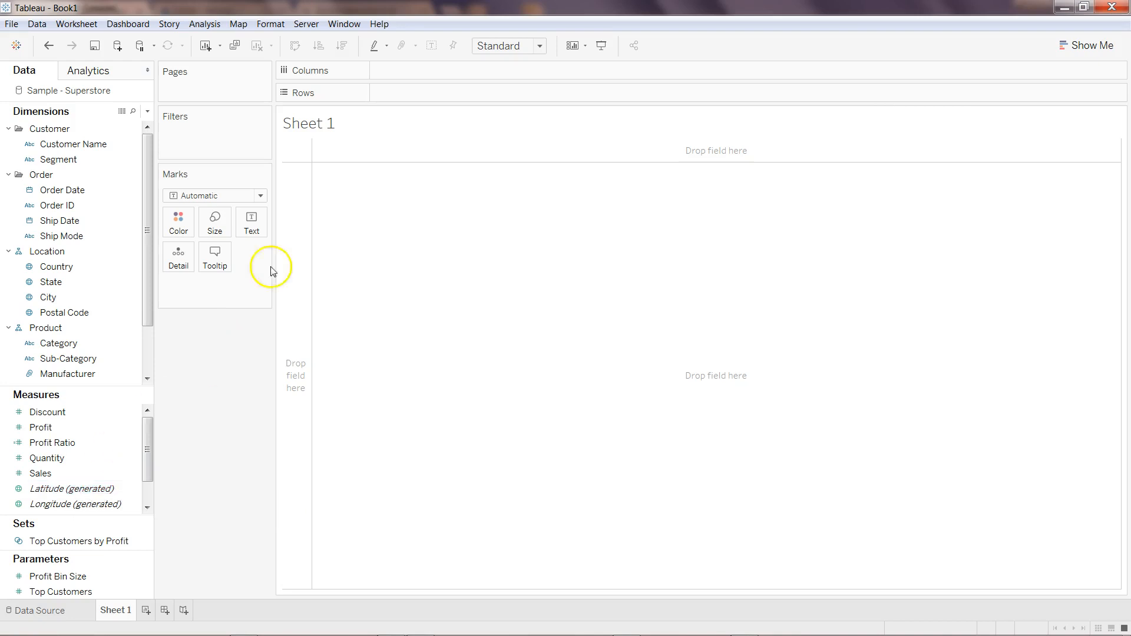
click(376, 23)
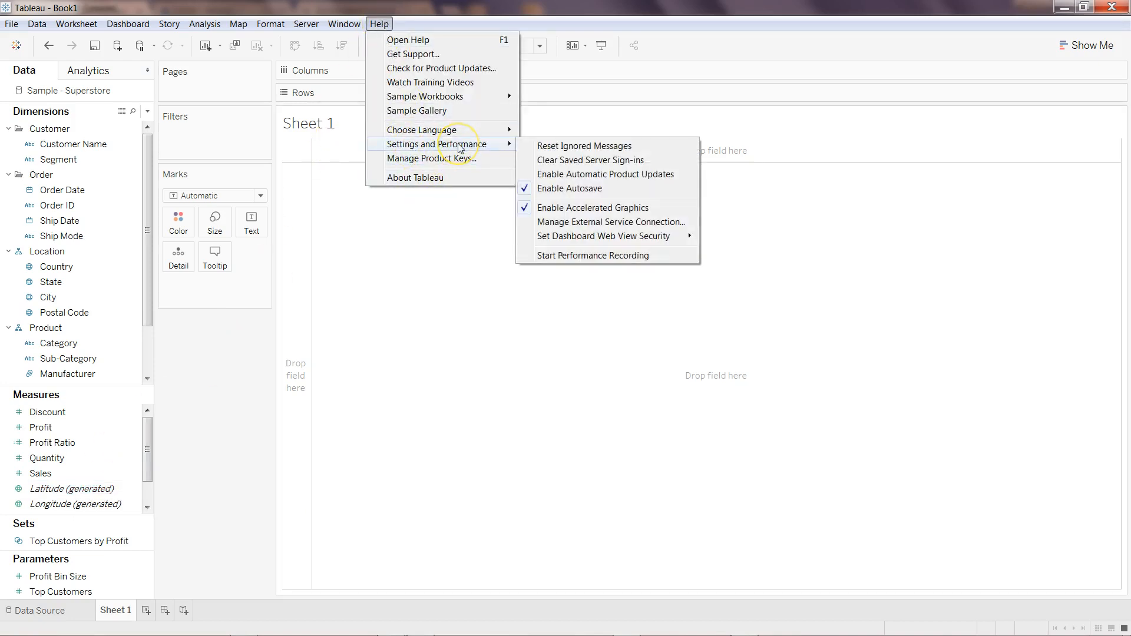
mouse_move(587, 226)
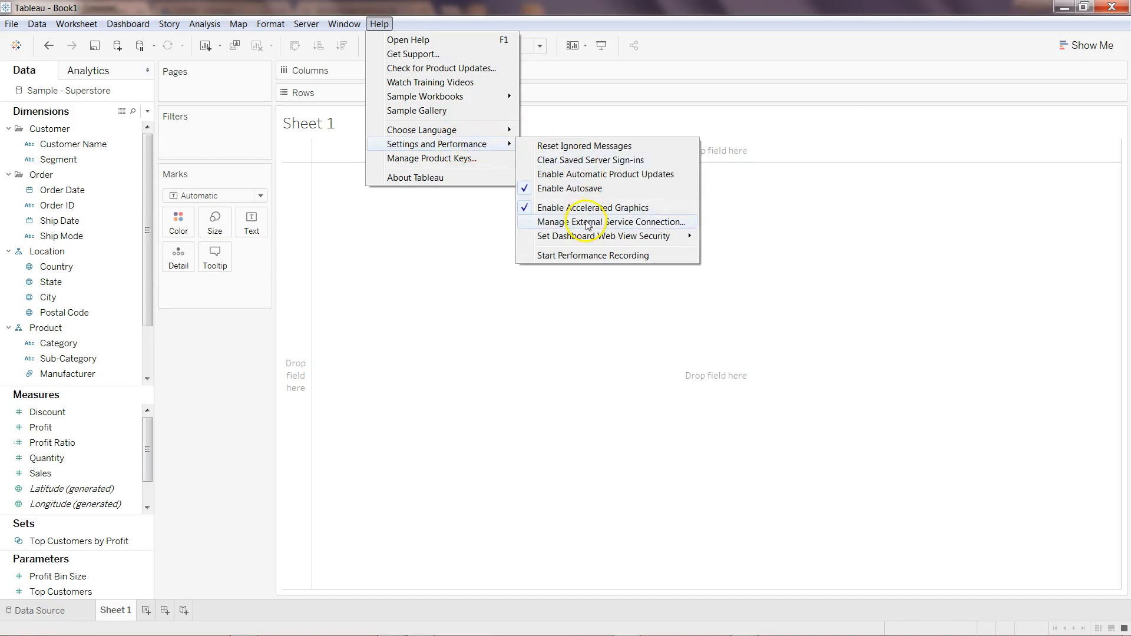
mouse_move(582, 228)
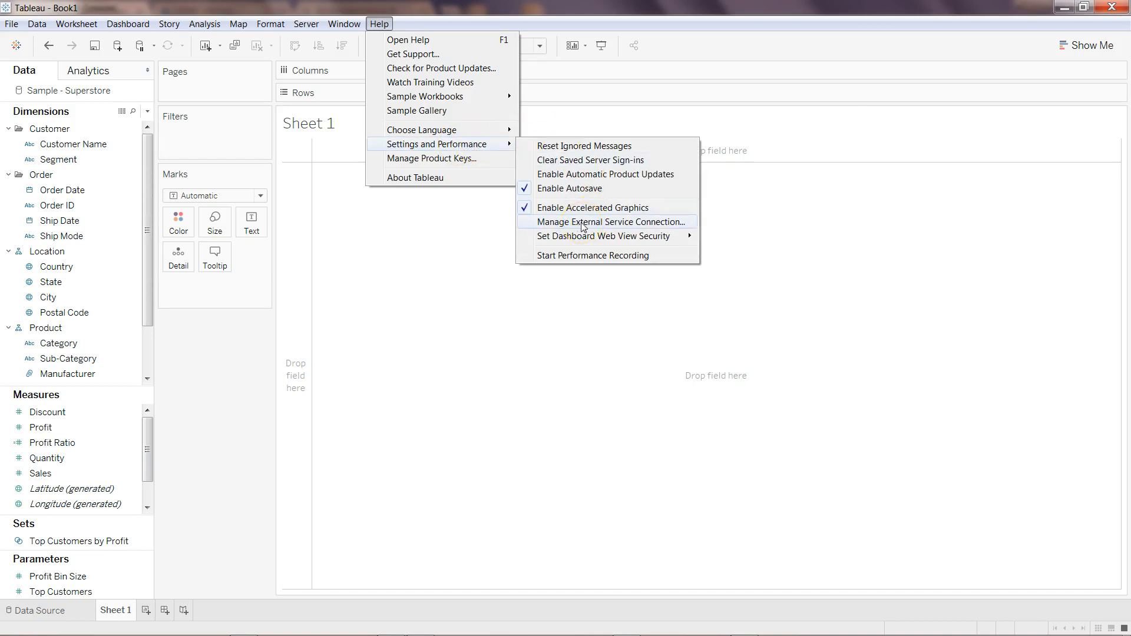
click(613, 222)
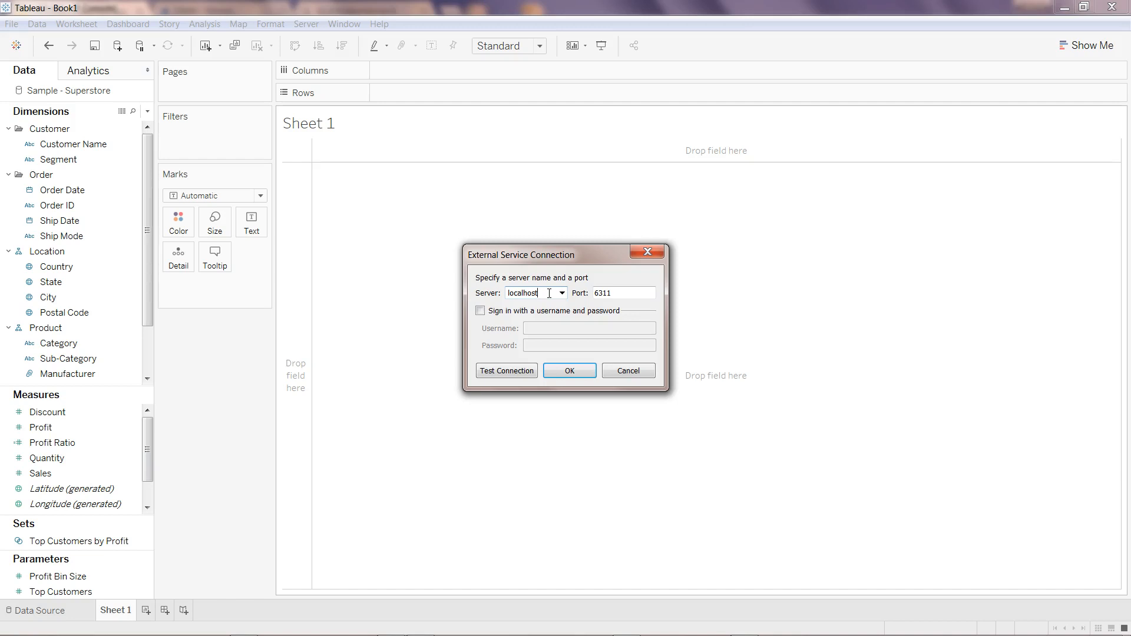
- Test the localhost:6311 Rserve connection successfully and save the external service settings
click(623, 293)
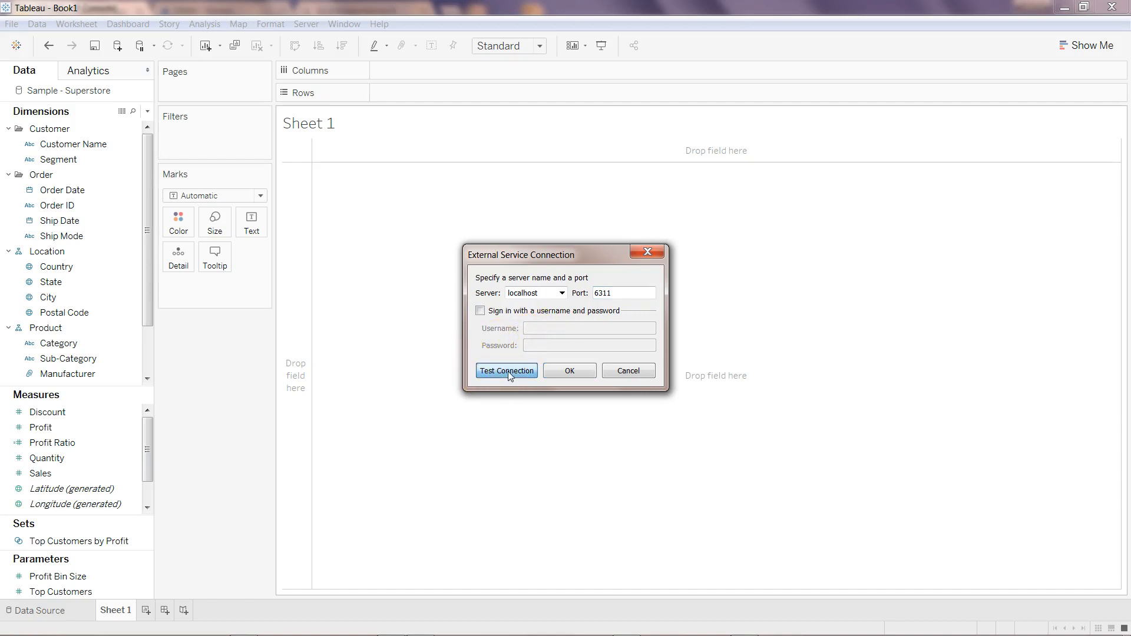
click(506, 370)
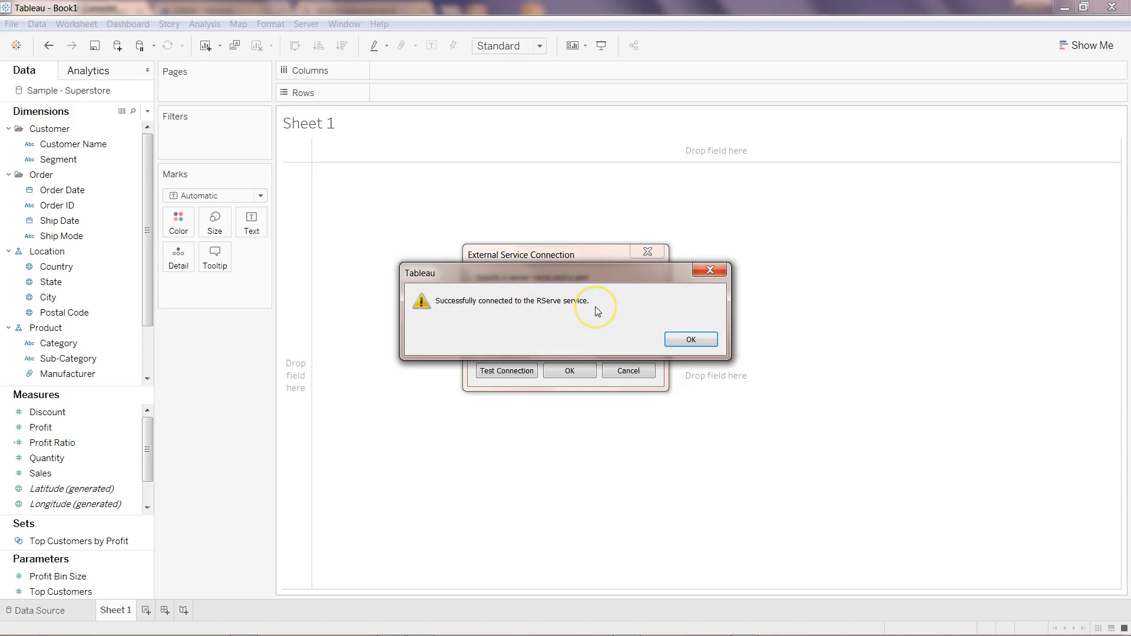
click(690, 339)
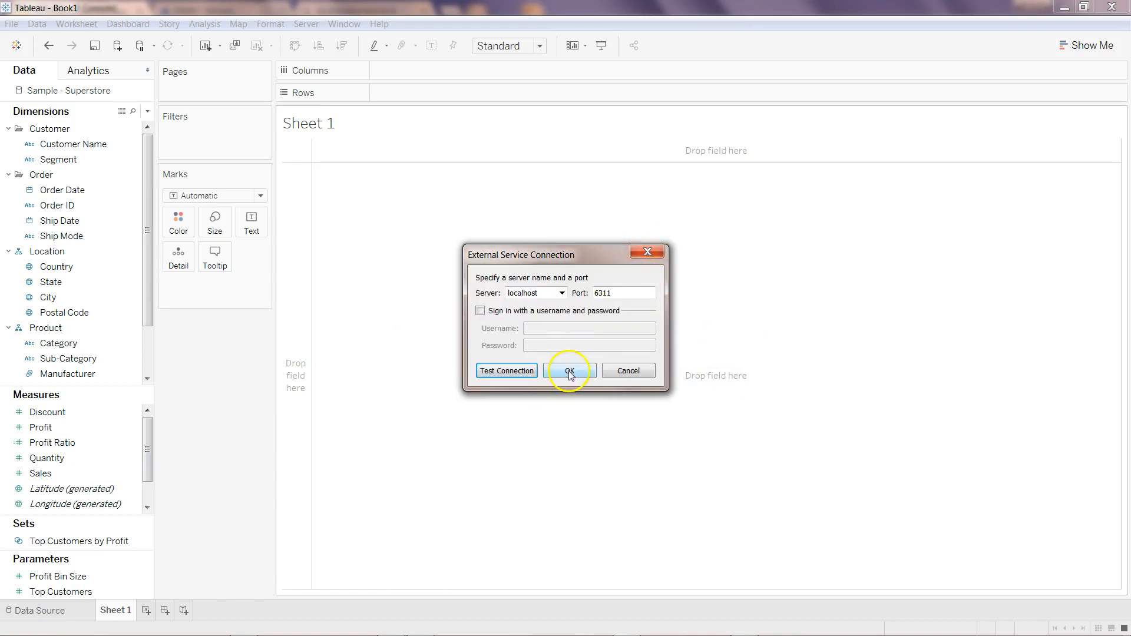
click(569, 370)
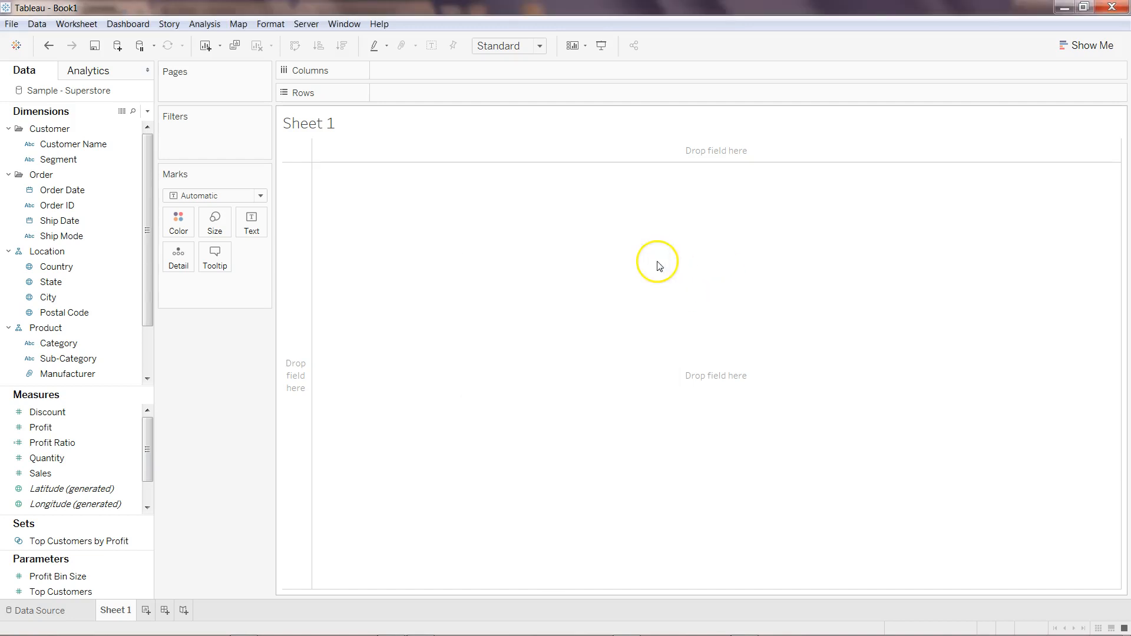
mouse_move(382, 339)
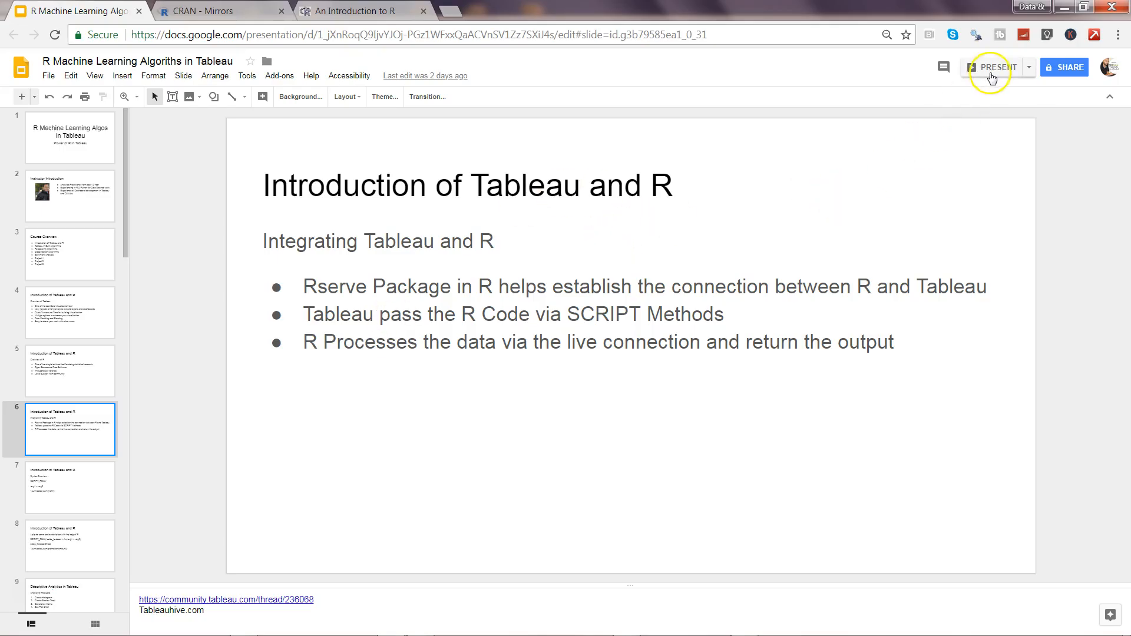
- Present the slide deck to reach the SCRIPT_REAL Syntax Overview slide
click(69, 486)
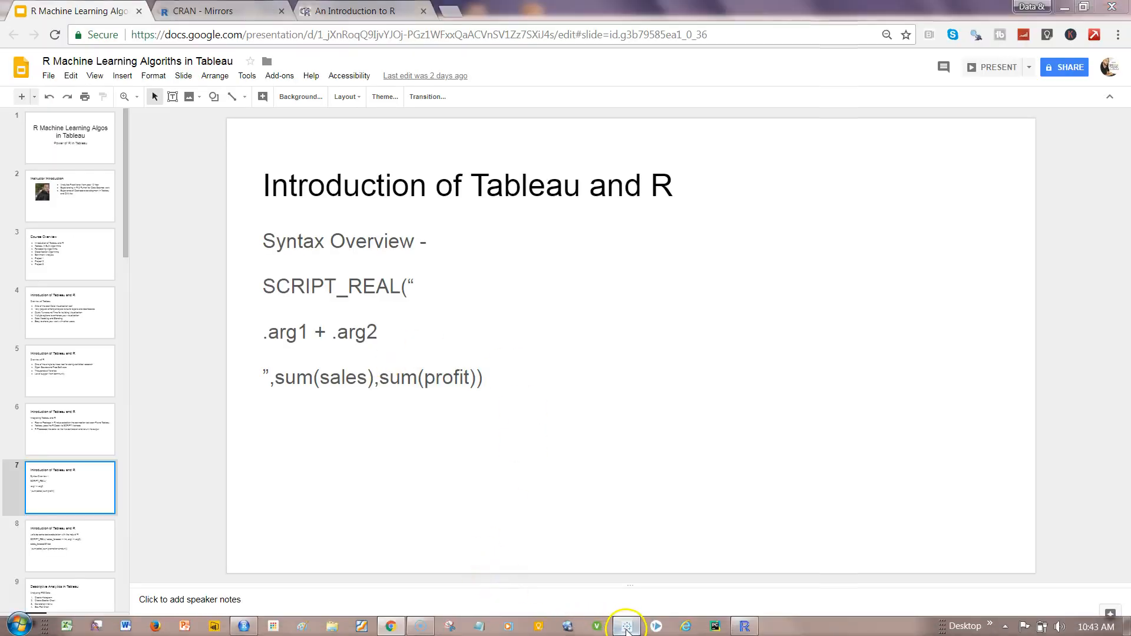
- Create a calculated field named R_Func and insert SCRIPT_REAL into its formula
click(625, 626)
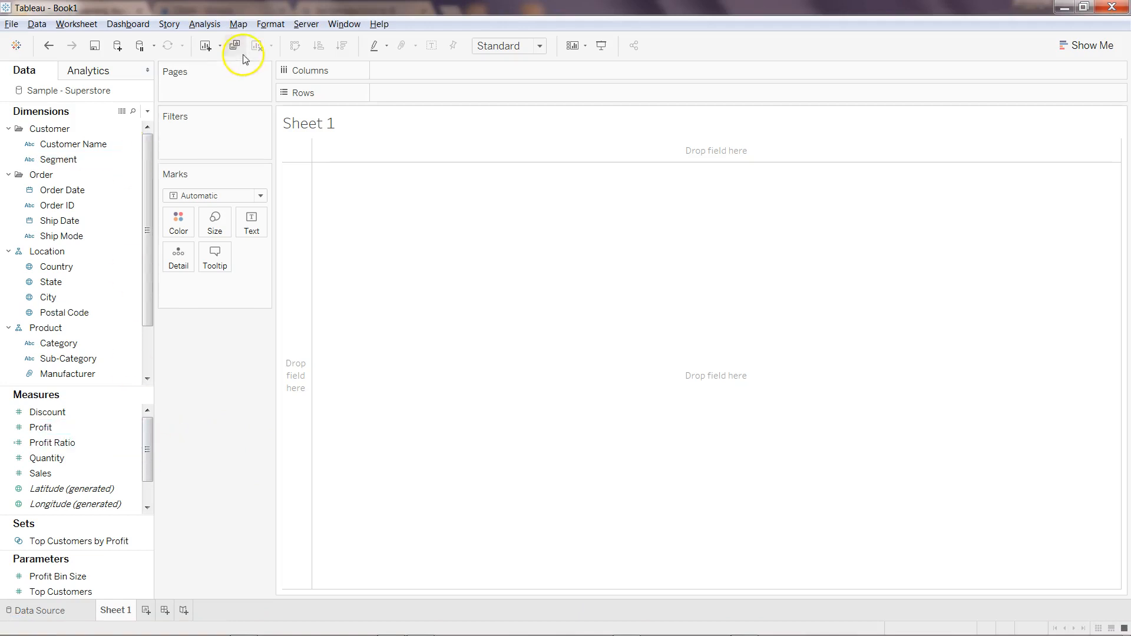
click(204, 24)
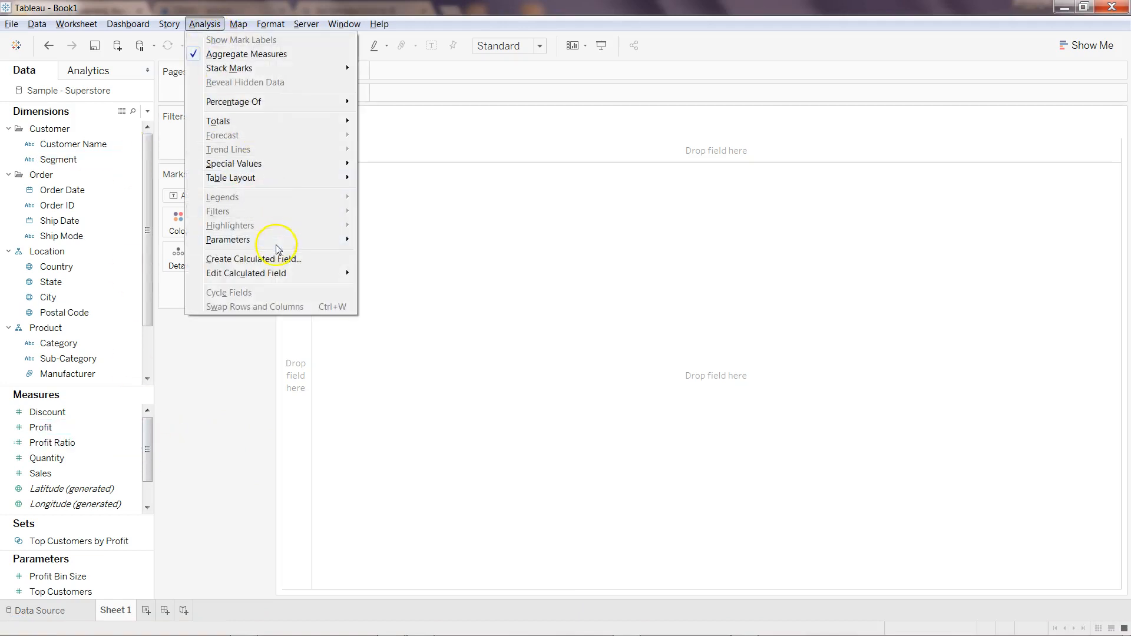
click(249, 258)
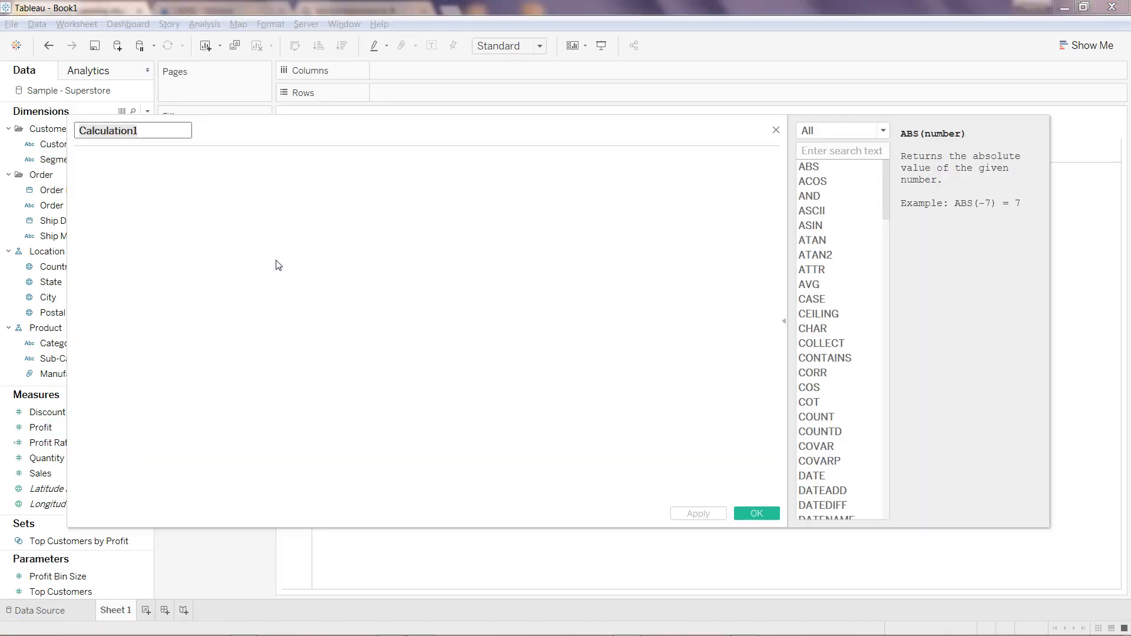
text(R)
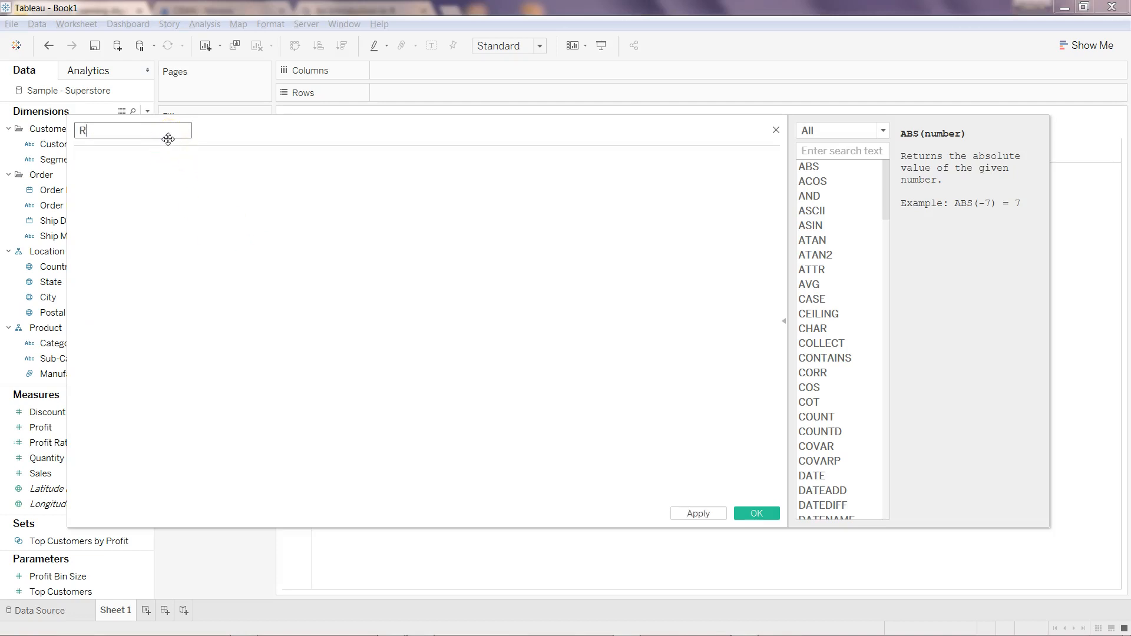
text(_Func)
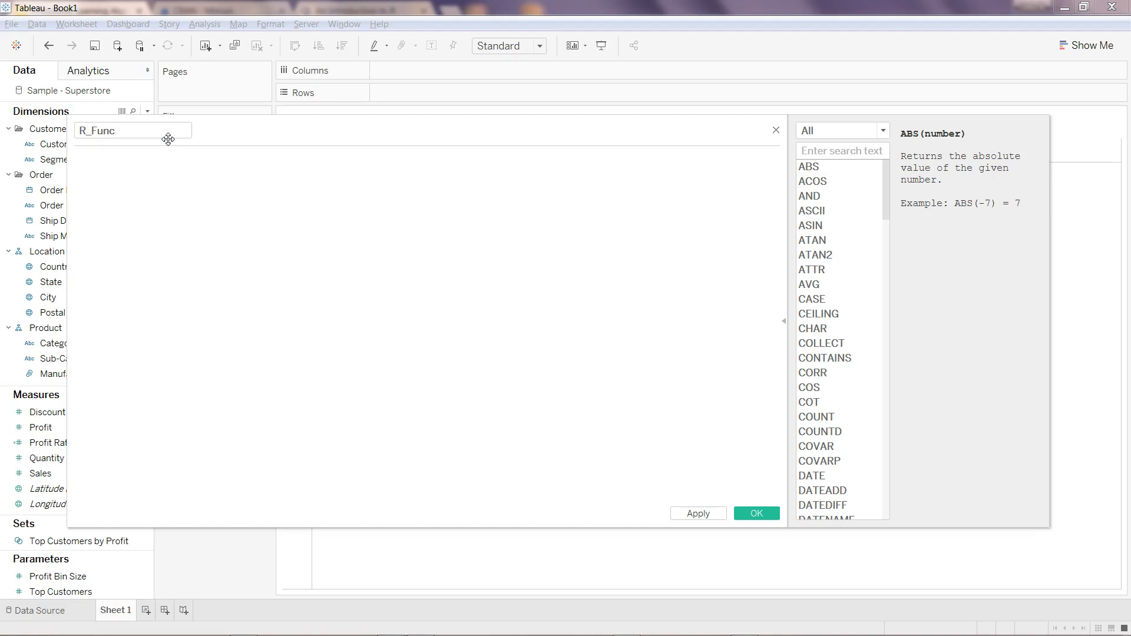
text(scri)
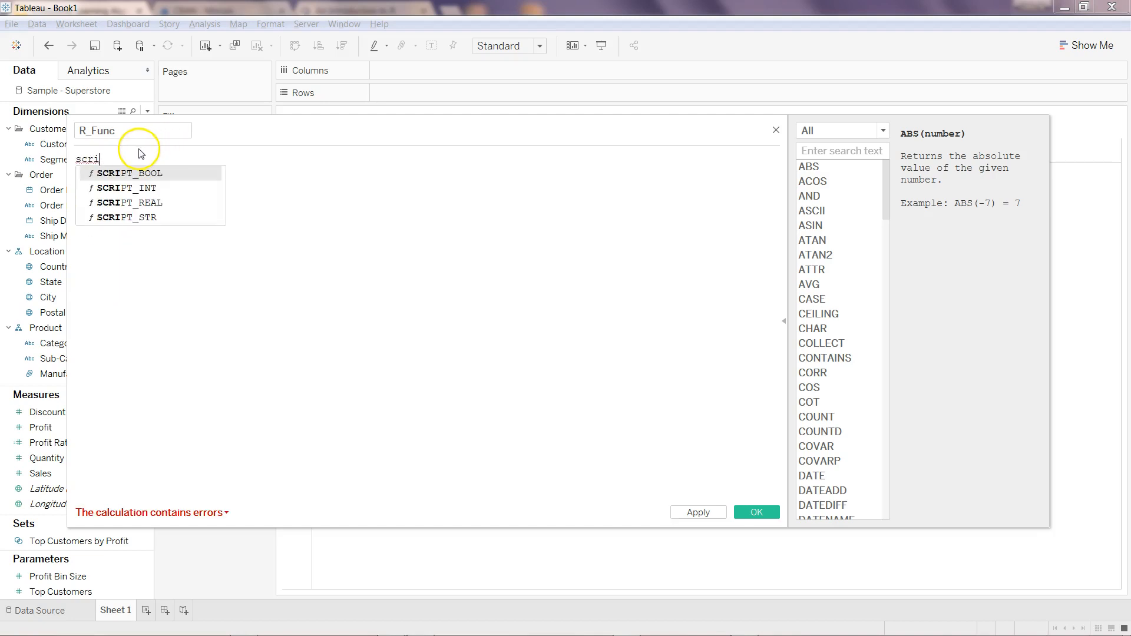
mouse_move(149, 175)
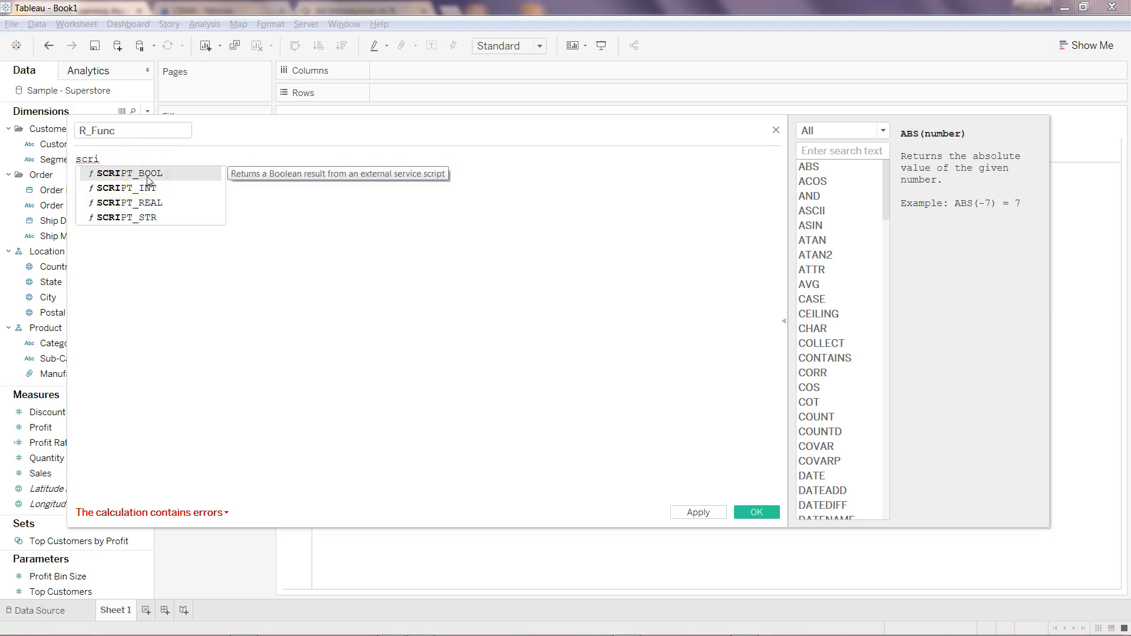
mouse_move(146, 190)
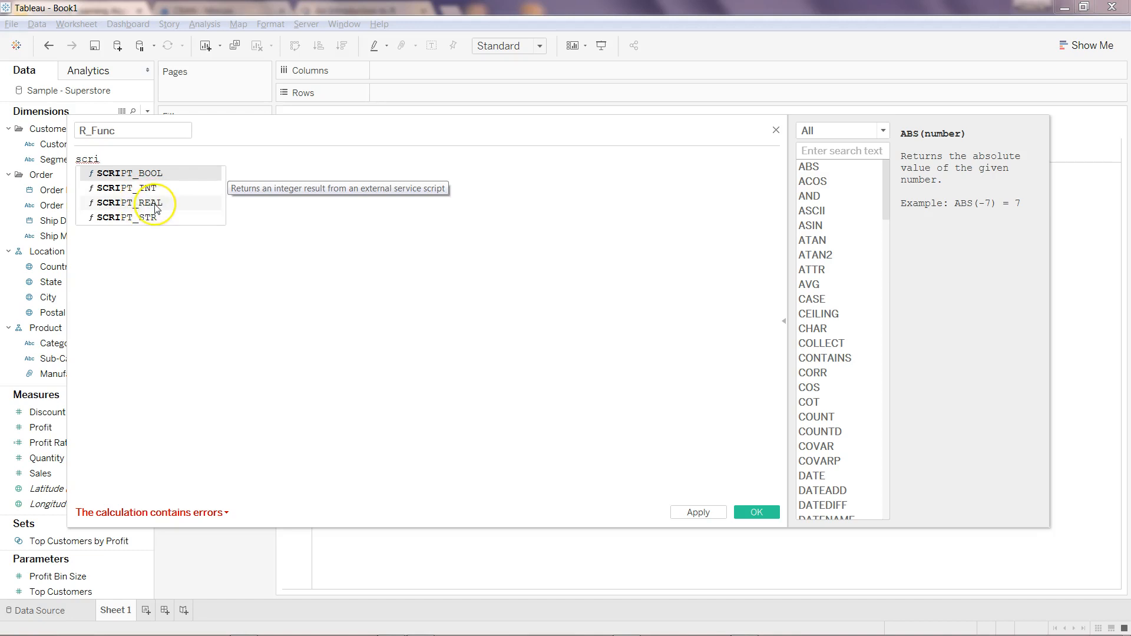
mouse_move(155, 223)
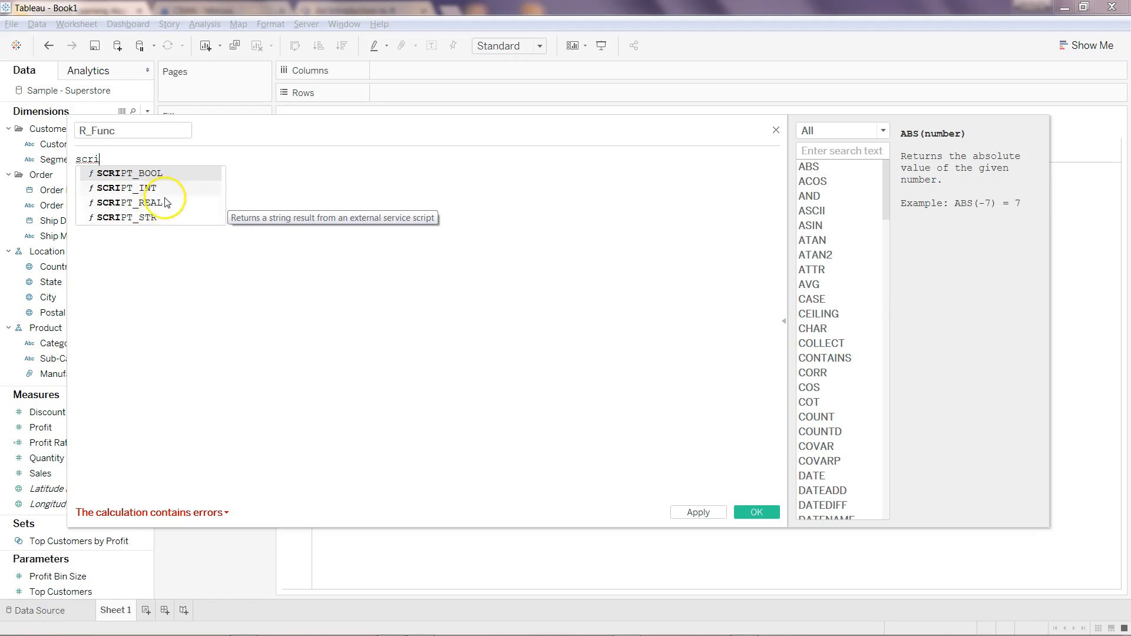
click(130, 202)
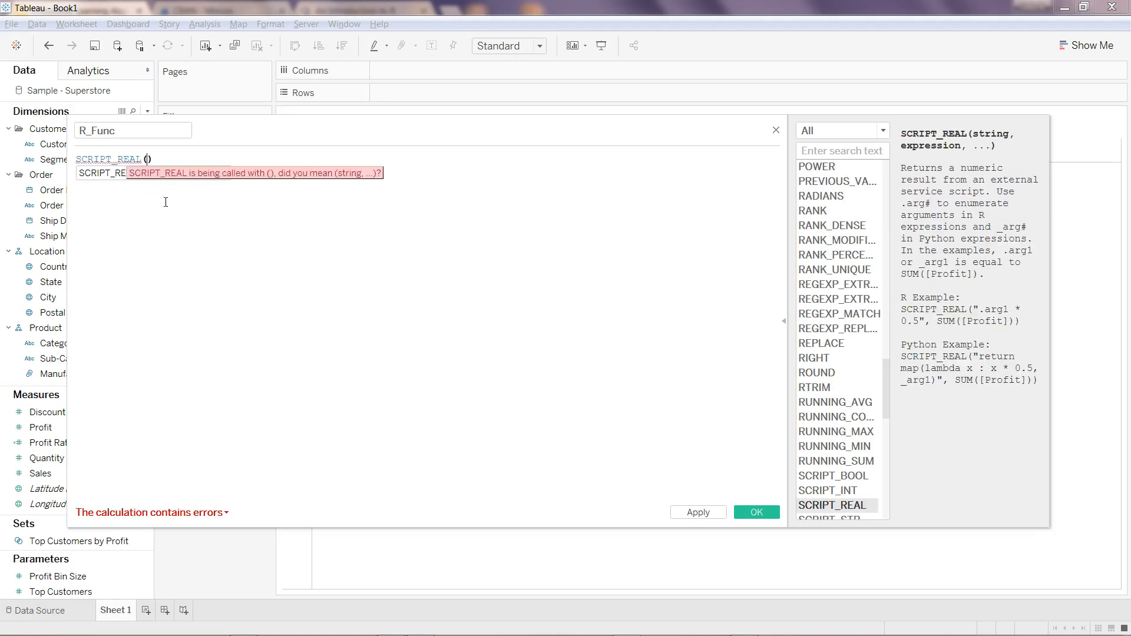
- Complete SCRIPT_REAL(".arg1 + .arg2", SUM([Sales]), SUM([Profit])) and save the field as R_Result
text("")
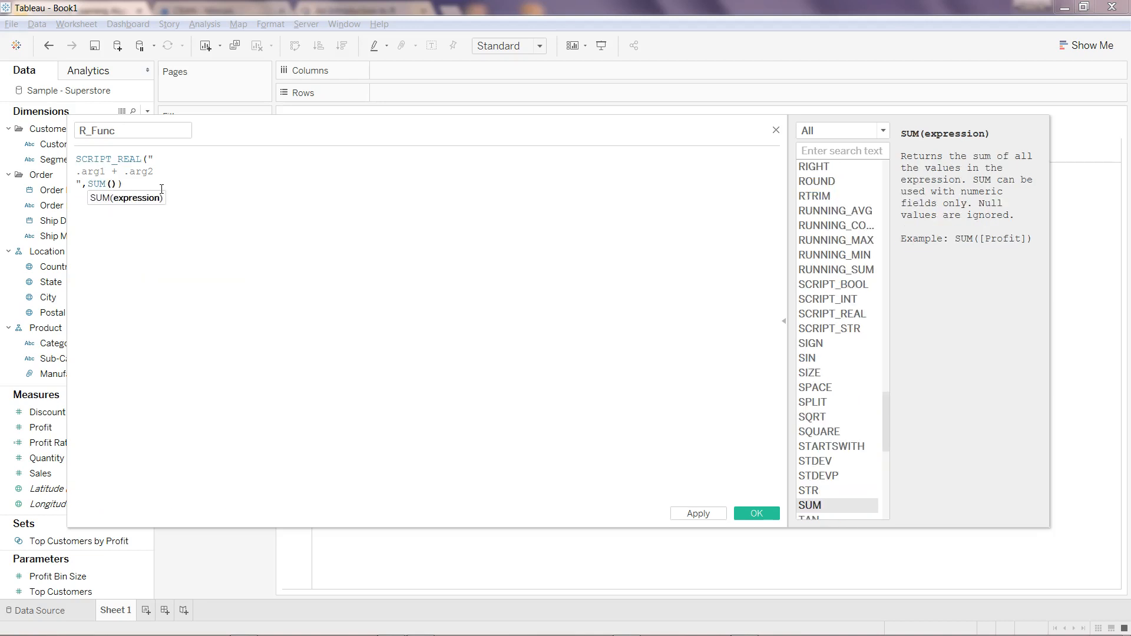
text([Sales])
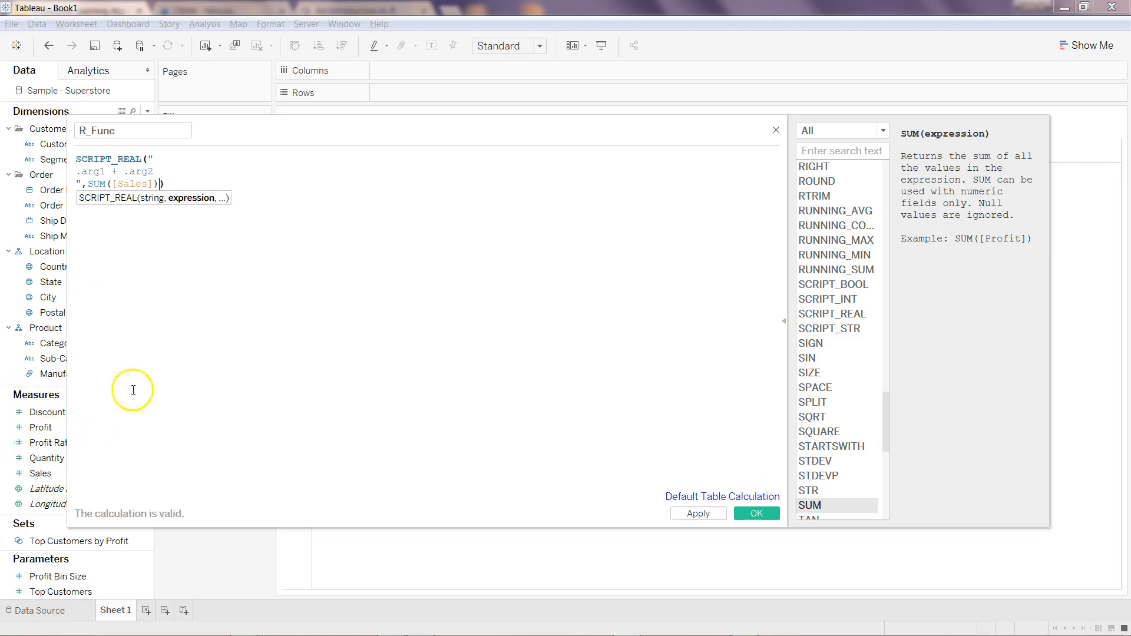
text(,sum)
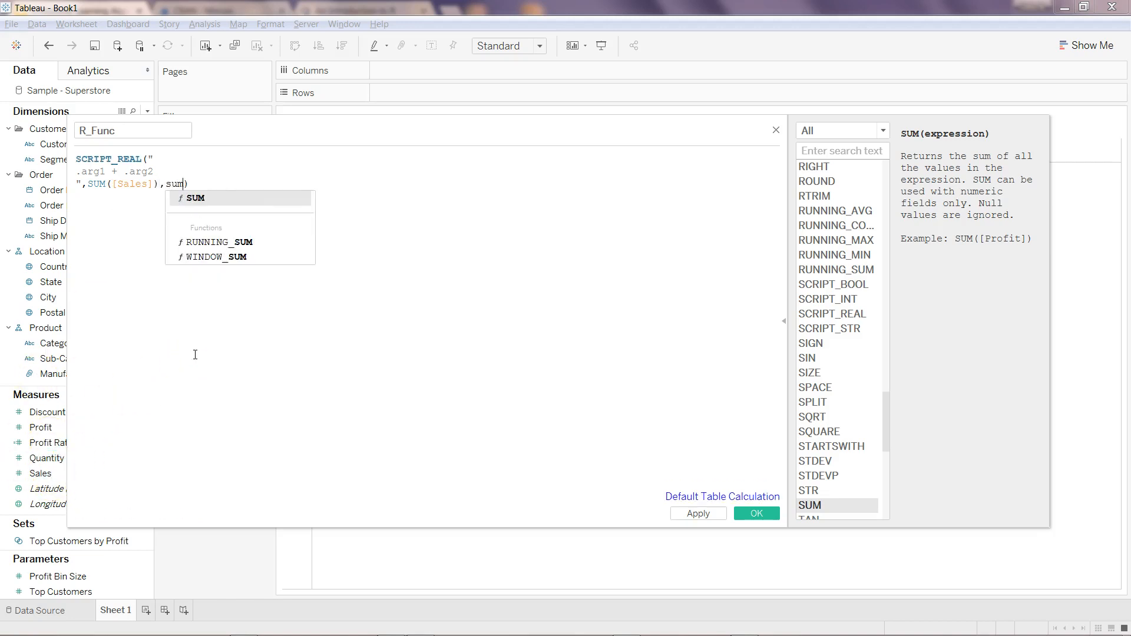
text(pro)
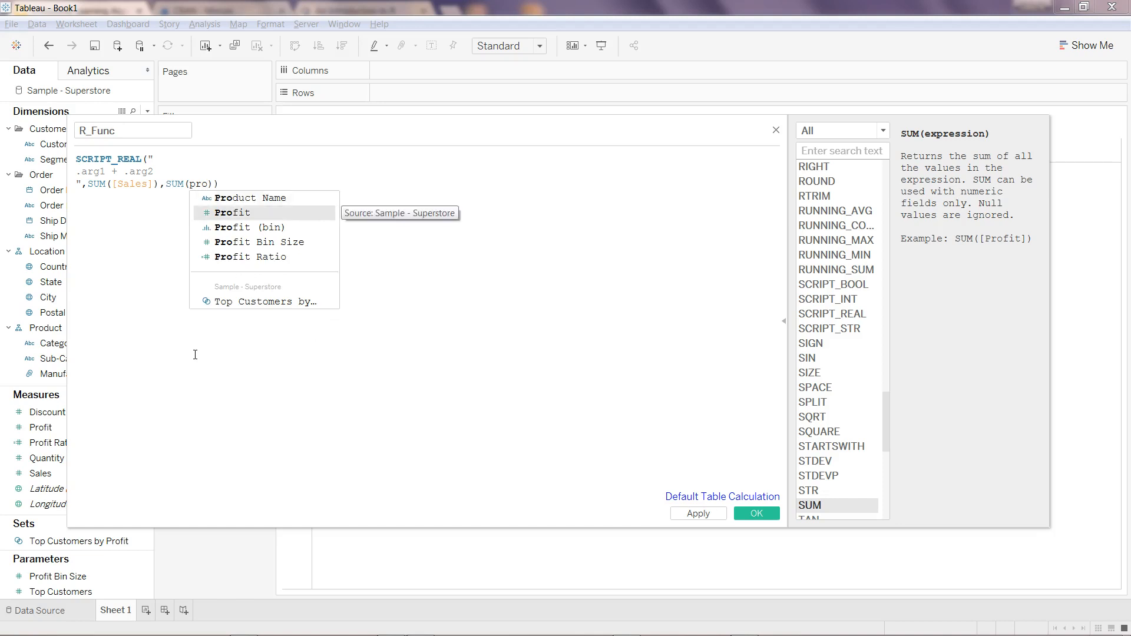
click(232, 212)
text(Result)
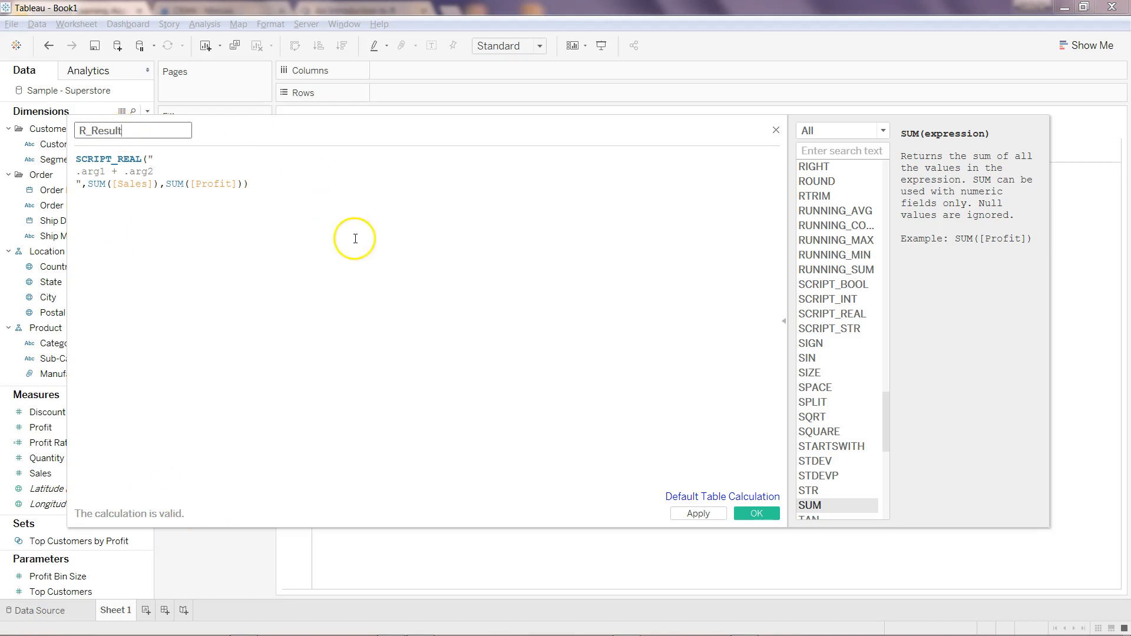
mouse_move(699, 514)
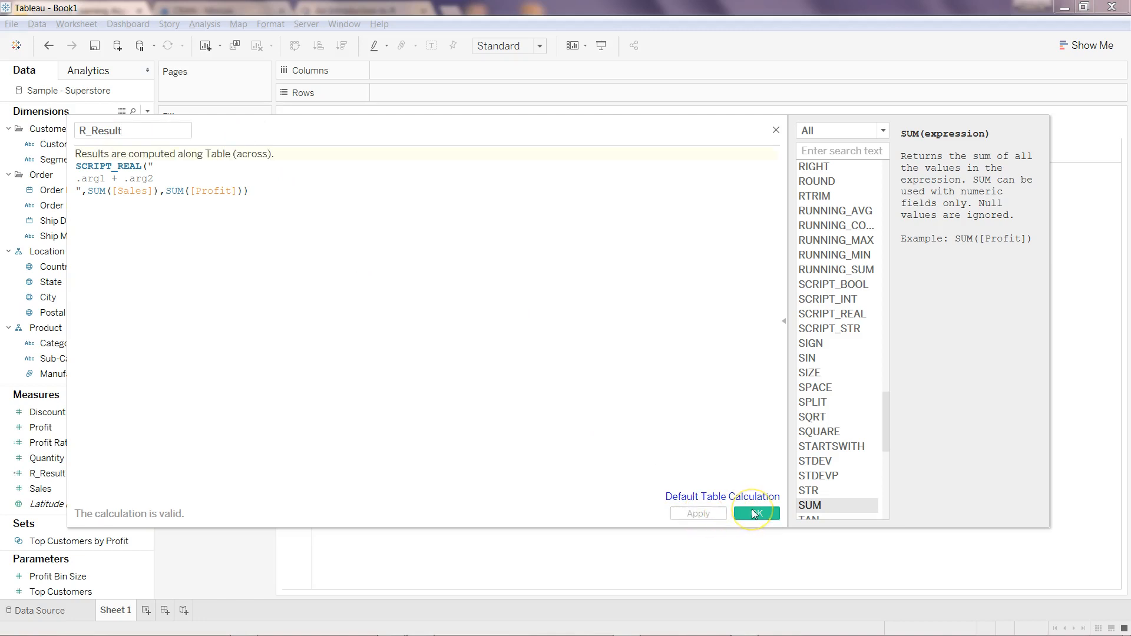
click(755, 514)
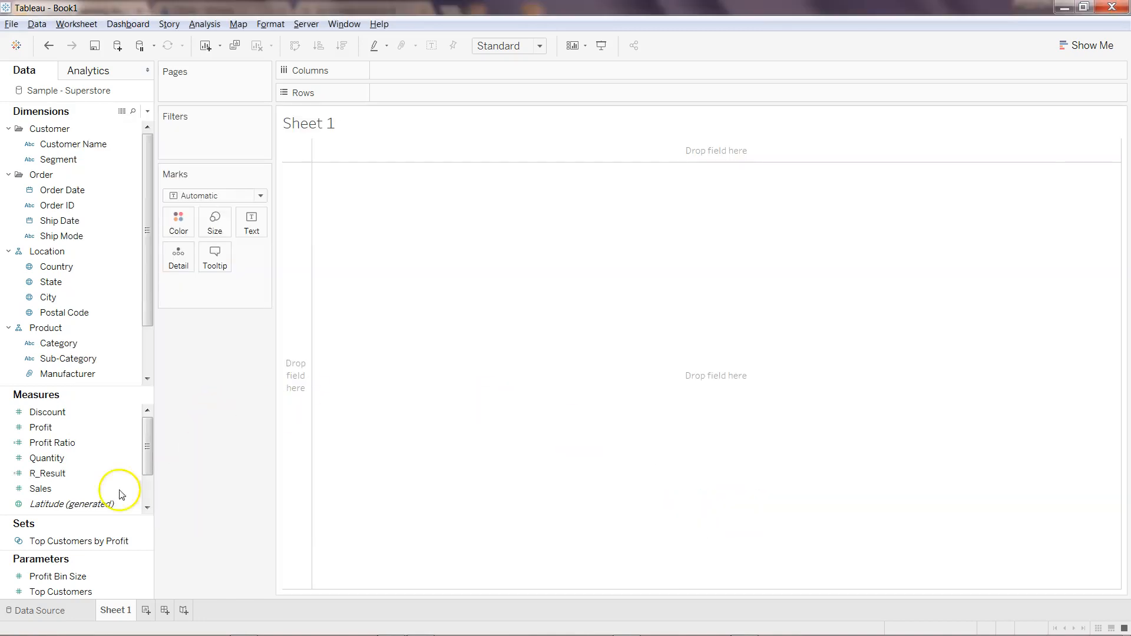
- Place the State field on Rows to list every state
click(47, 474)
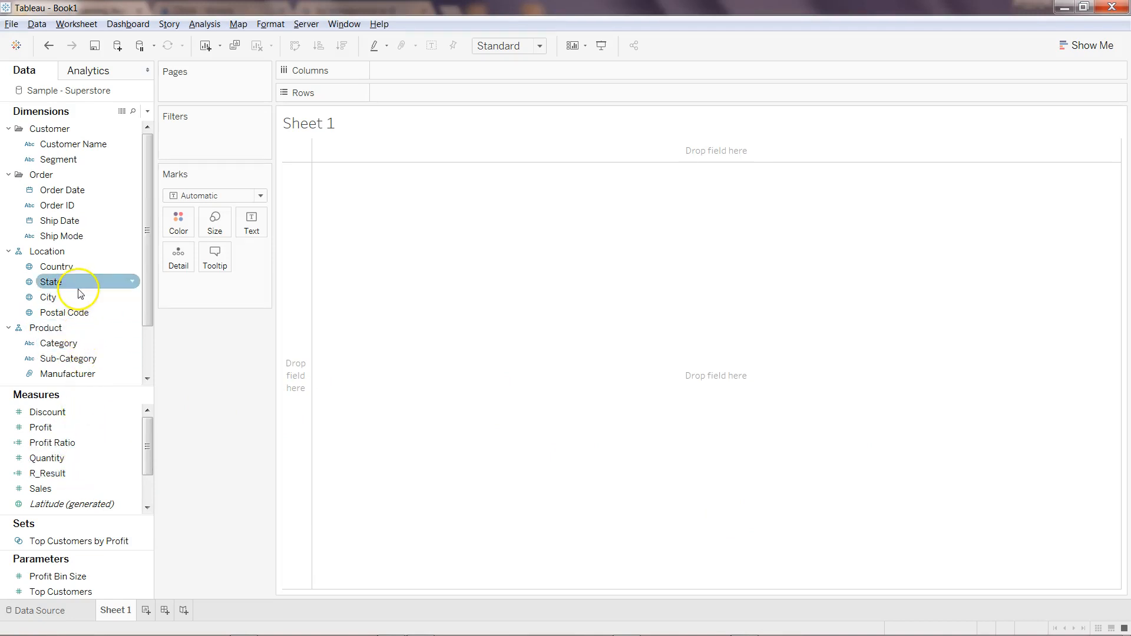
drag(51, 282, 411, 92)
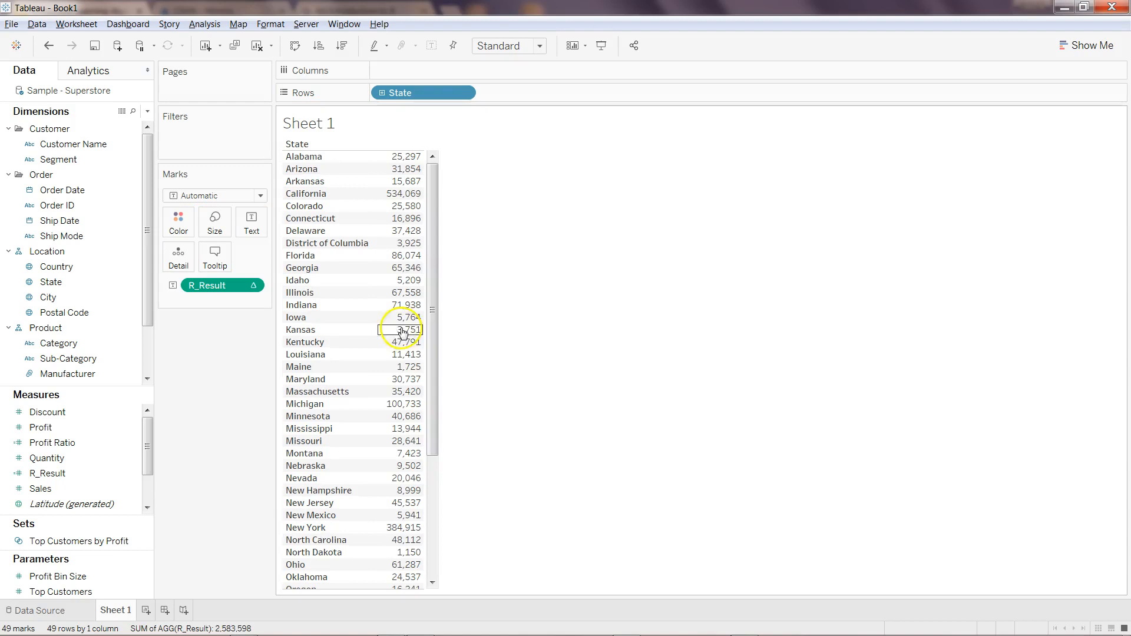
mouse_move(401, 180)
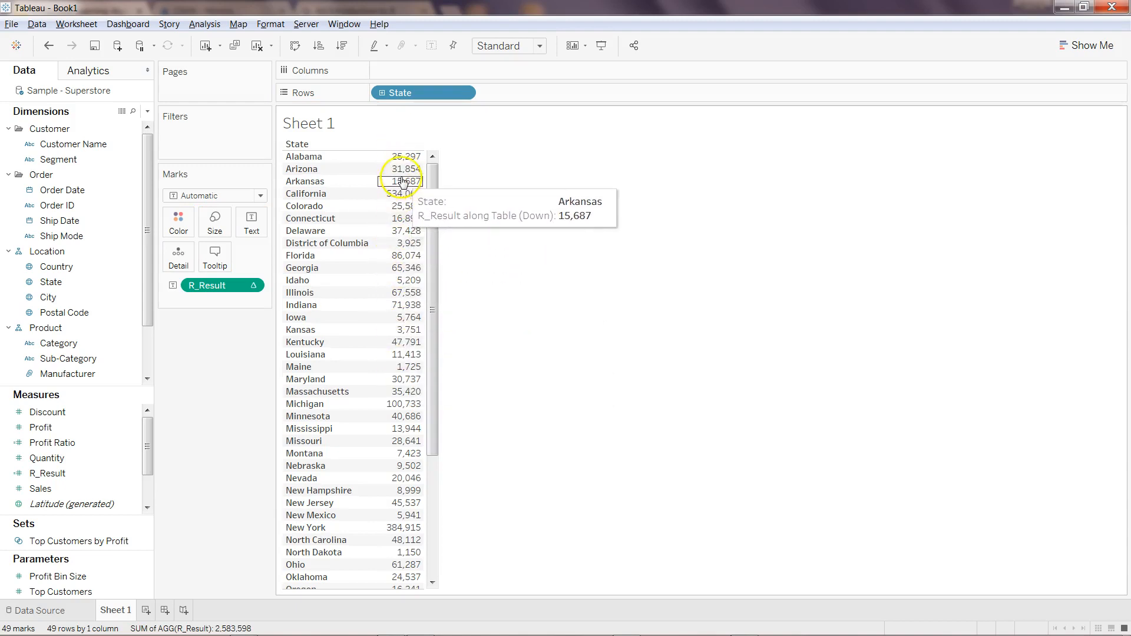
mouse_move(406, 219)
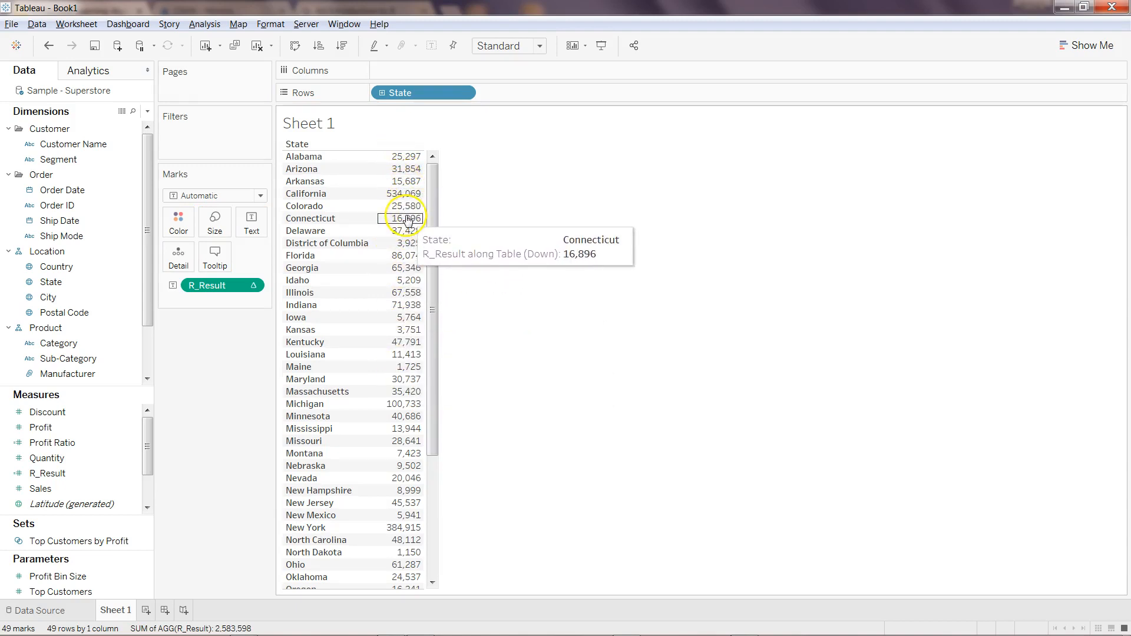
- Add SUM(Sales) and SUM(Profit) as text beside R_Result for each State
click(40, 489)
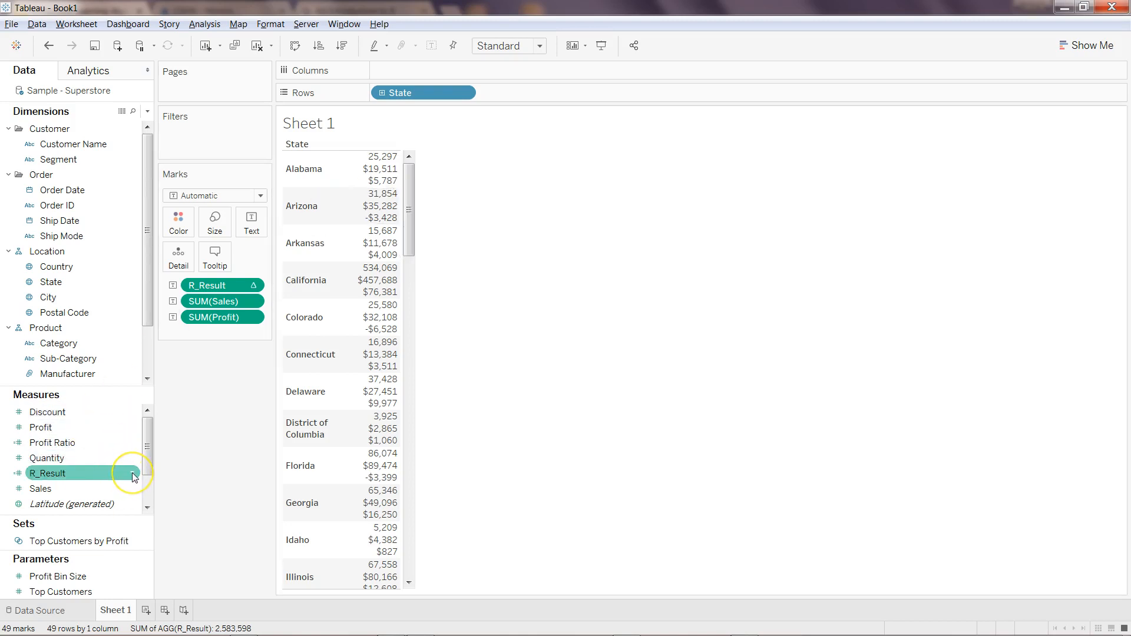
- Reopen R_Result's SCRIPT_REAL .arg1 + .arg2 formula via Edit in the Measures pane
right_click(49, 473)
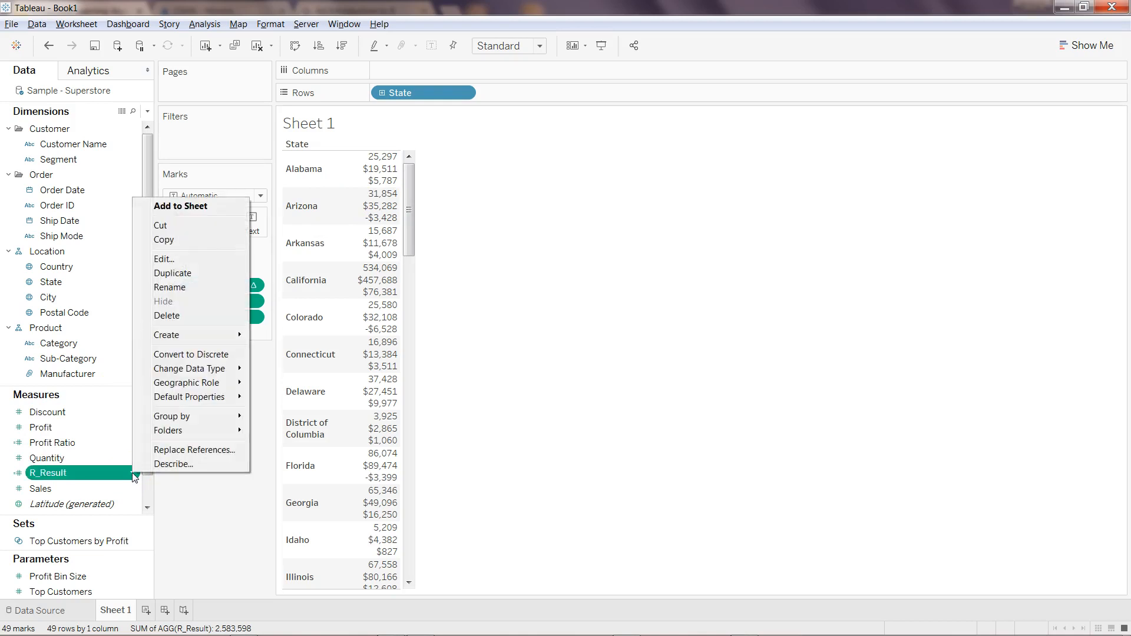
mouse_move(195, 382)
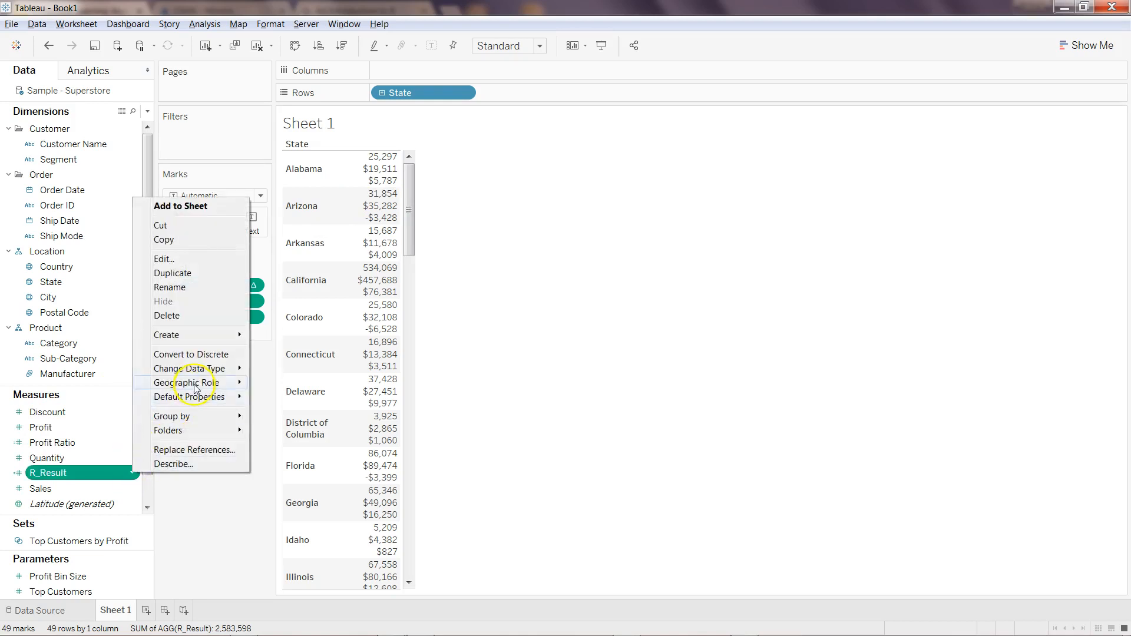
mouse_move(202, 265)
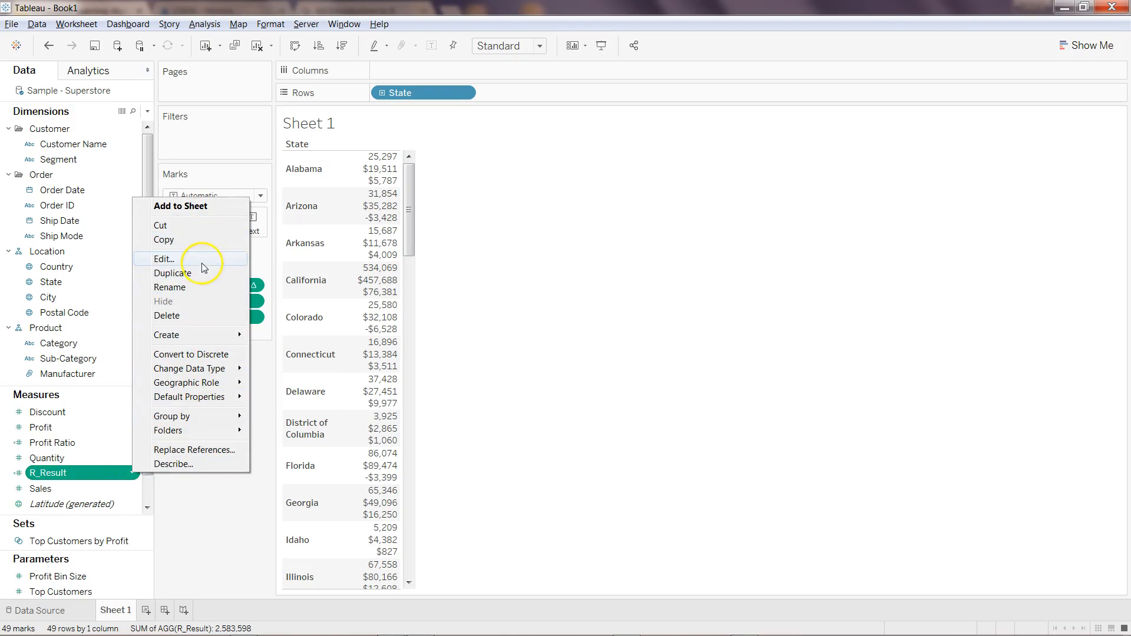
click(163, 258)
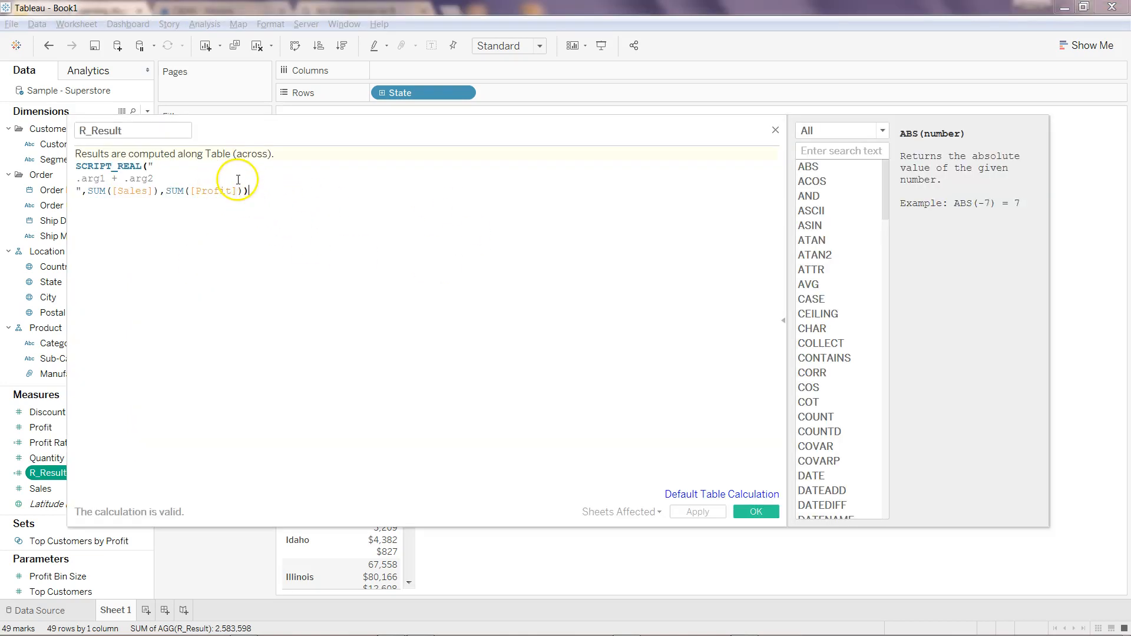